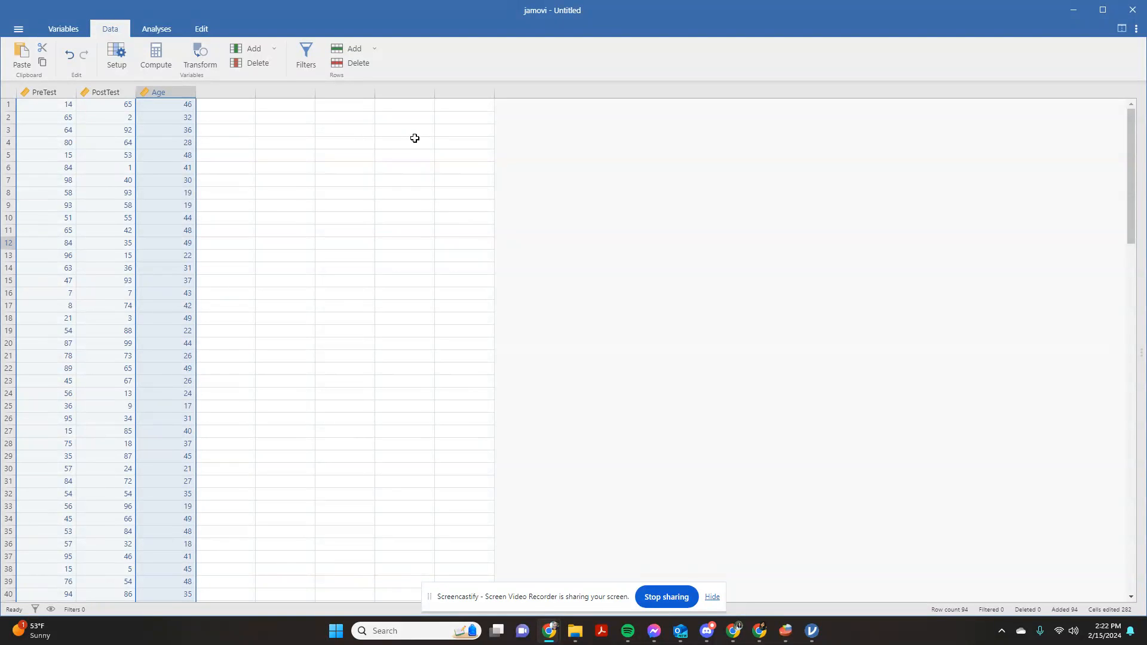
mouse_move(572, 12)
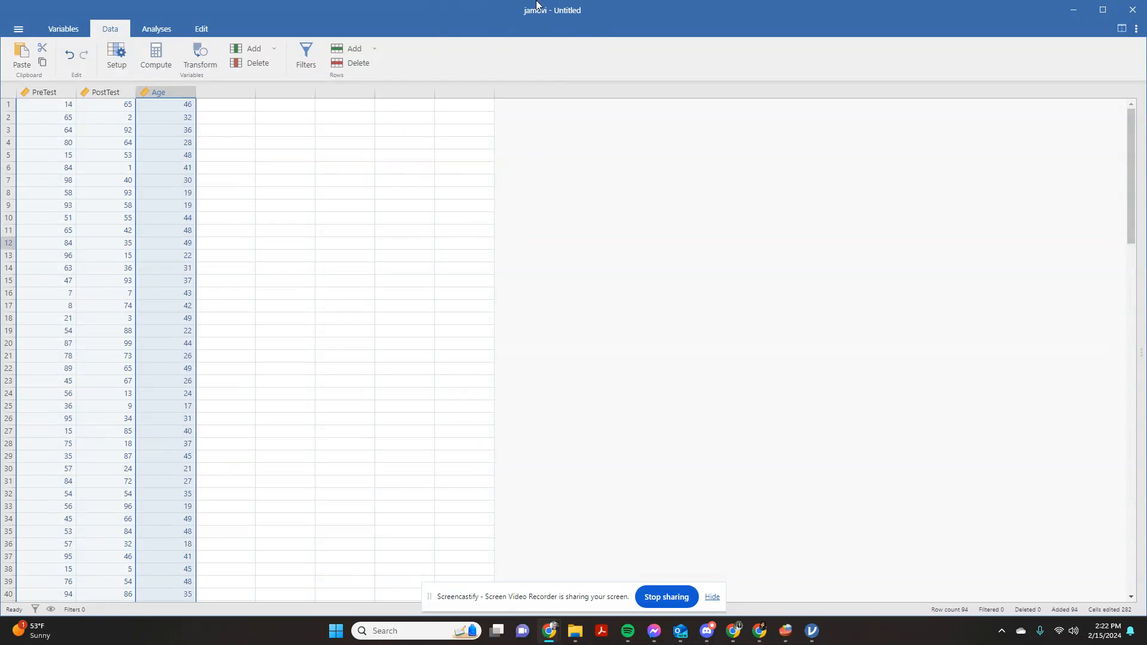
mouse_move(528, 8)
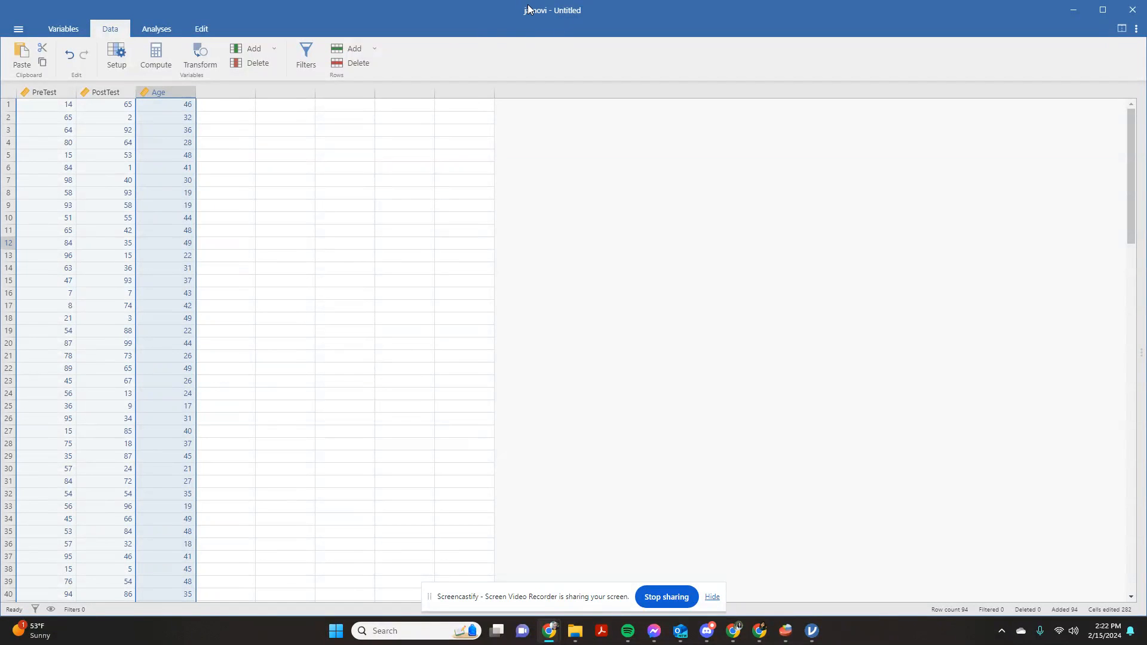
mouse_move(318, 193)
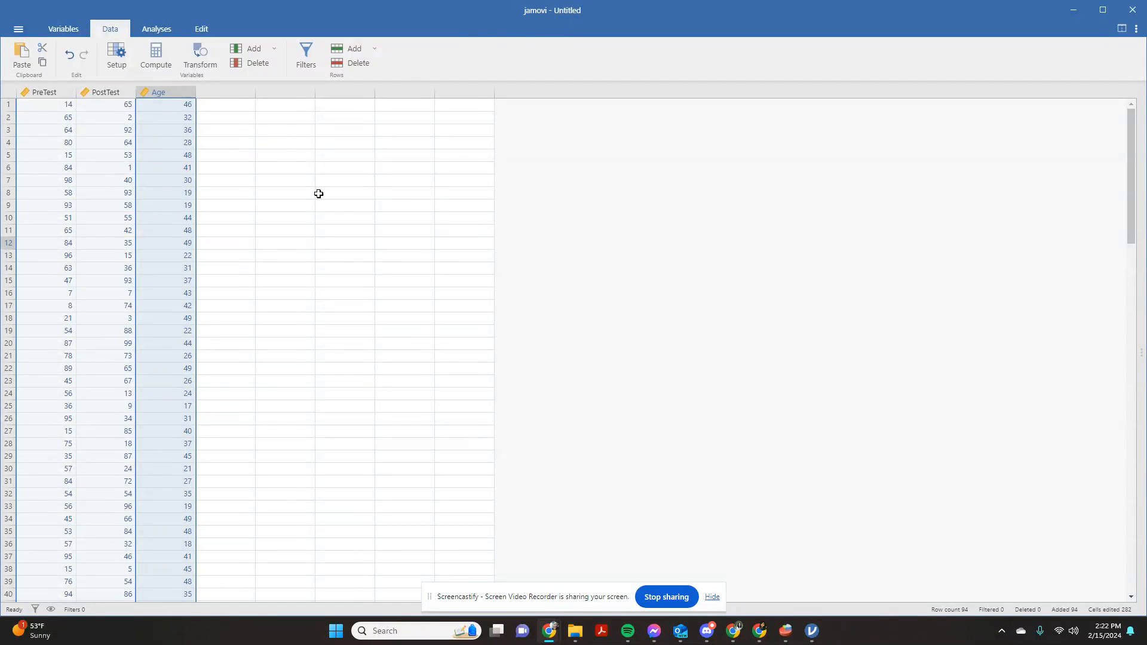
mouse_move(386, 184)
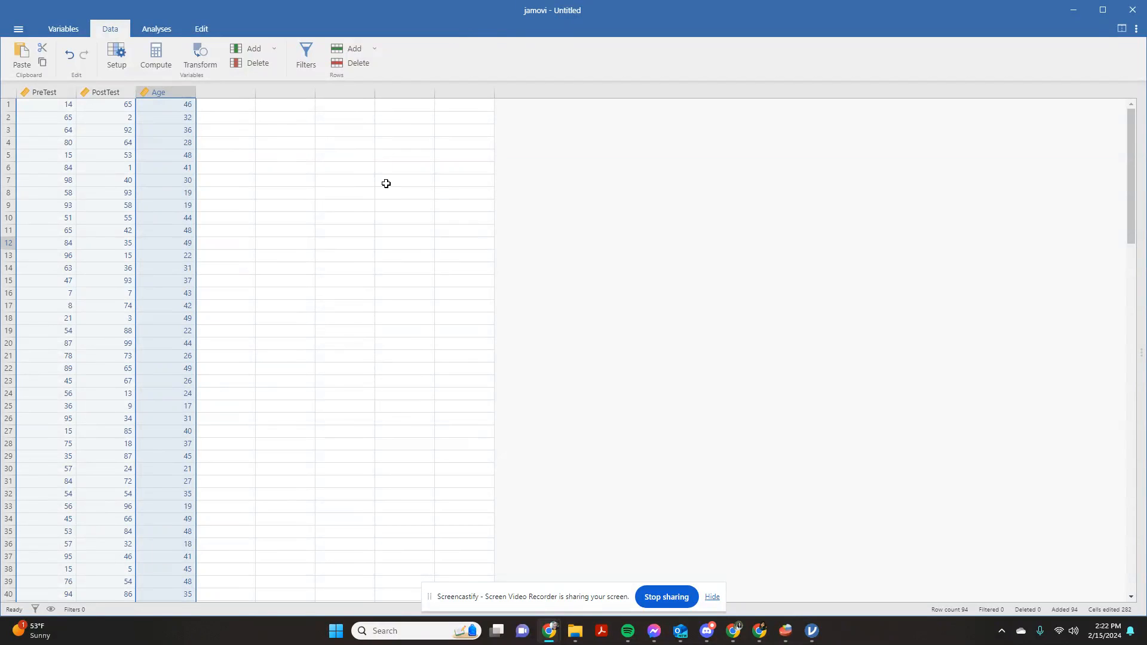
mouse_move(151, 244)
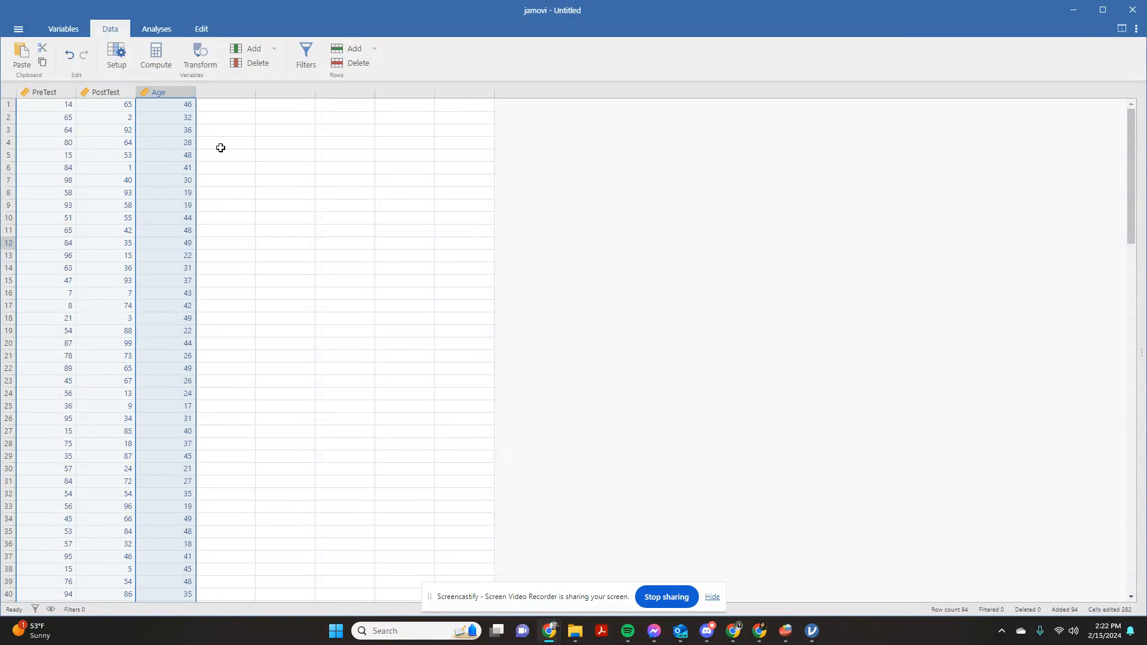
mouse_move(138, 60)
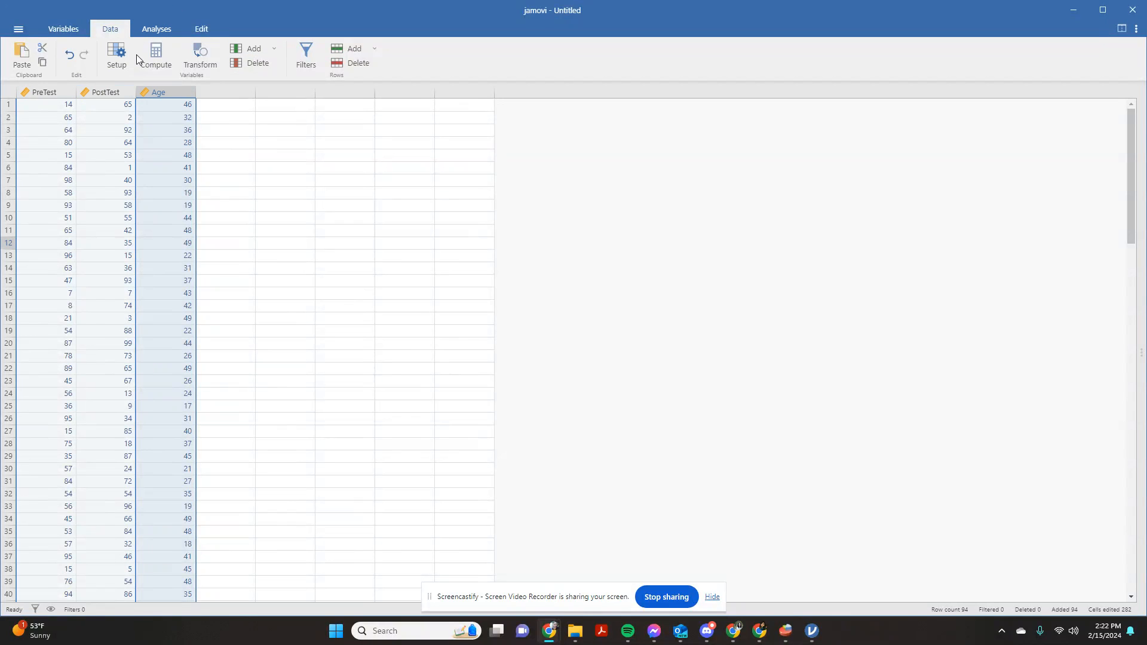
- Show the Analyses ribbon and list the available T-Test types
left_click(156, 28)
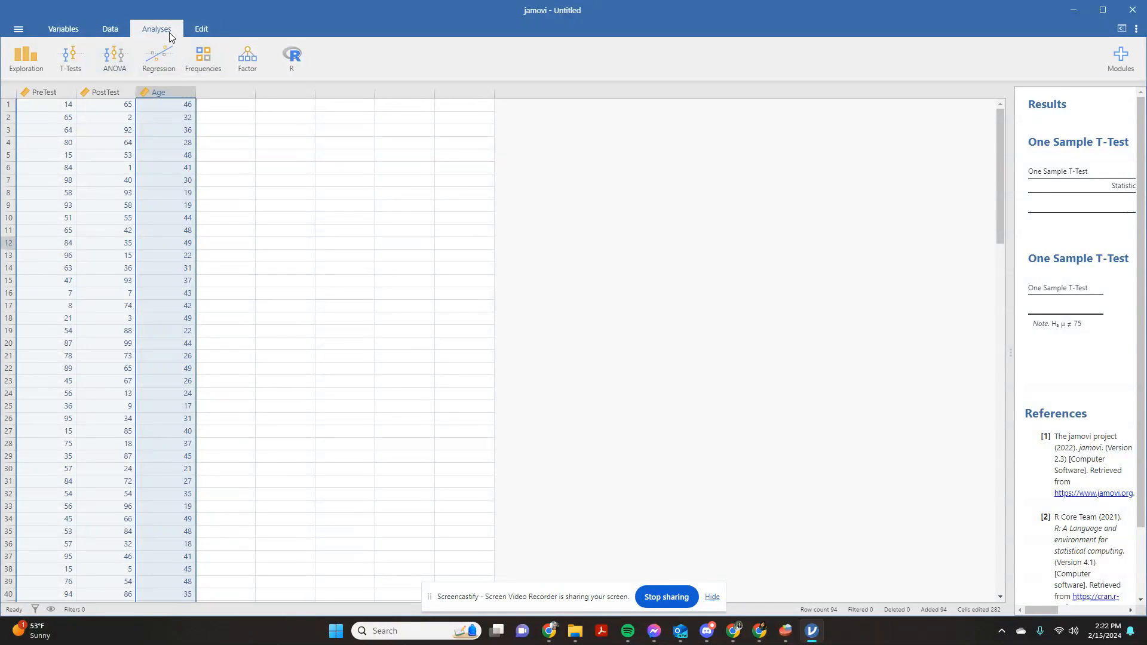
left_click(69, 58)
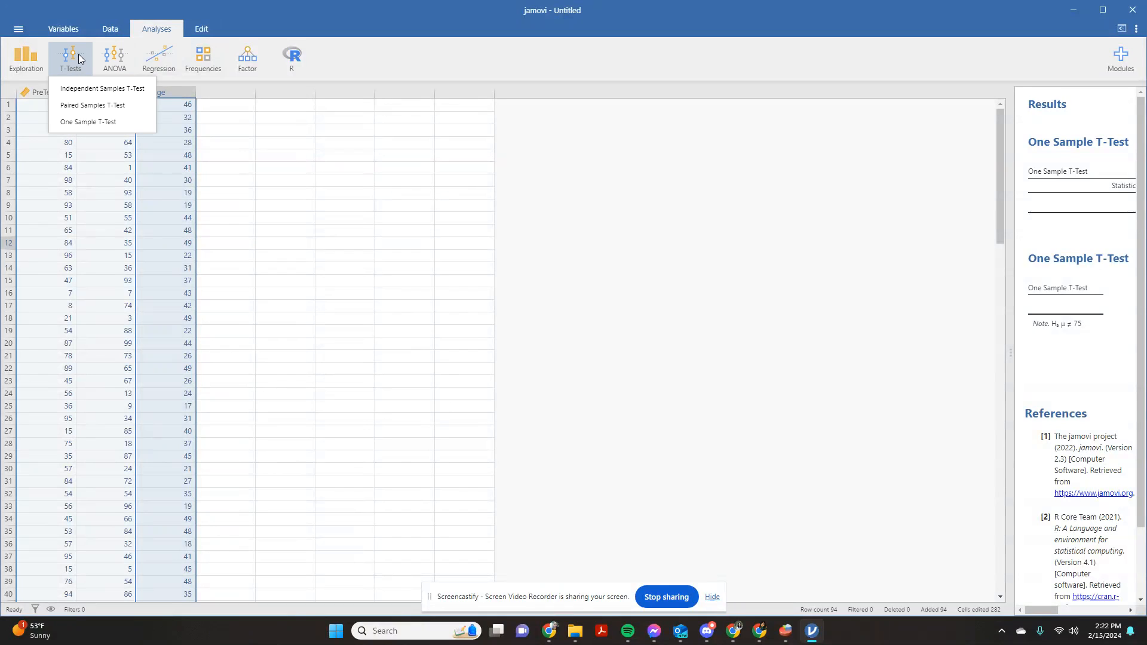
mouse_move(88, 121)
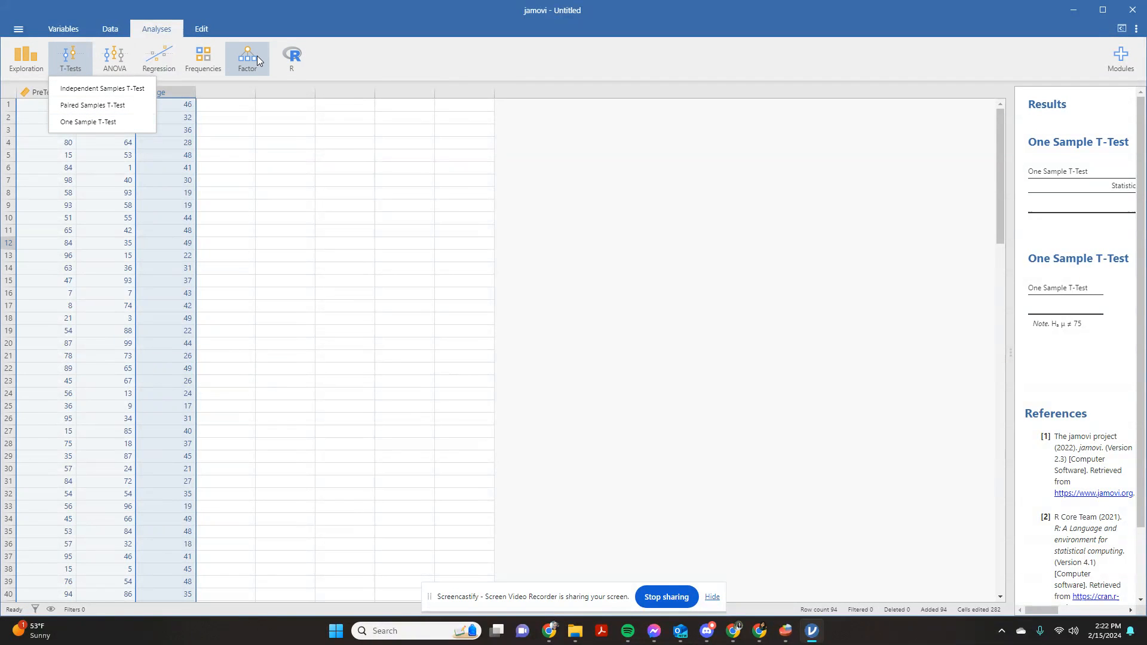
mouse_move(203, 59)
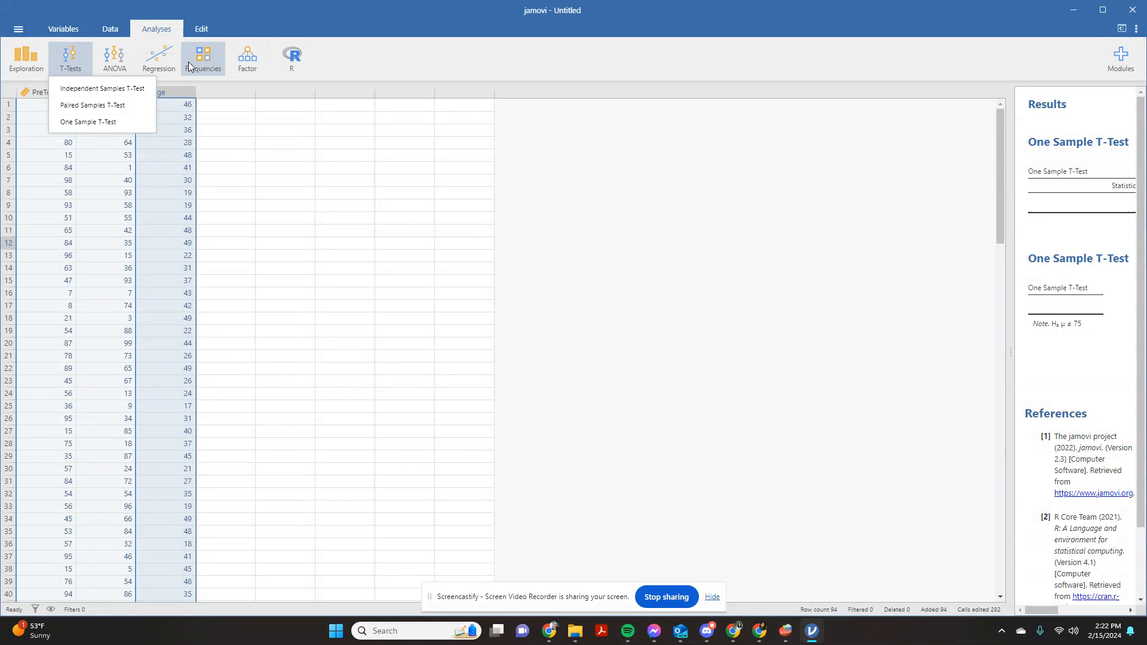
mouse_move(93, 80)
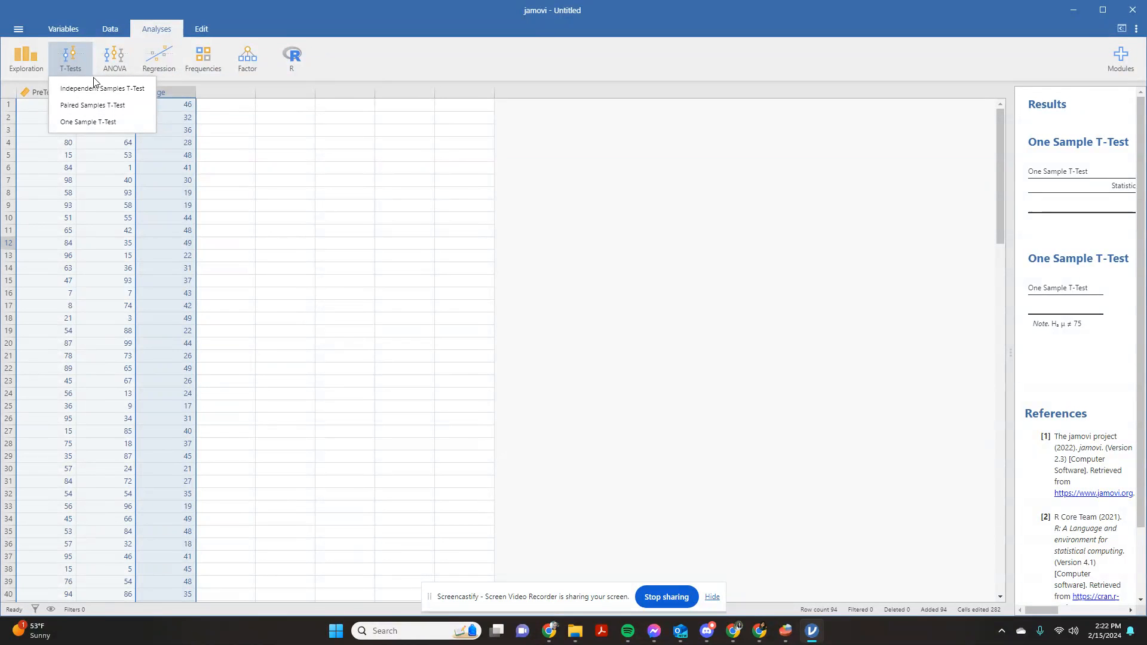
- Start a new One Sample T-Test analysis
left_click(87, 122)
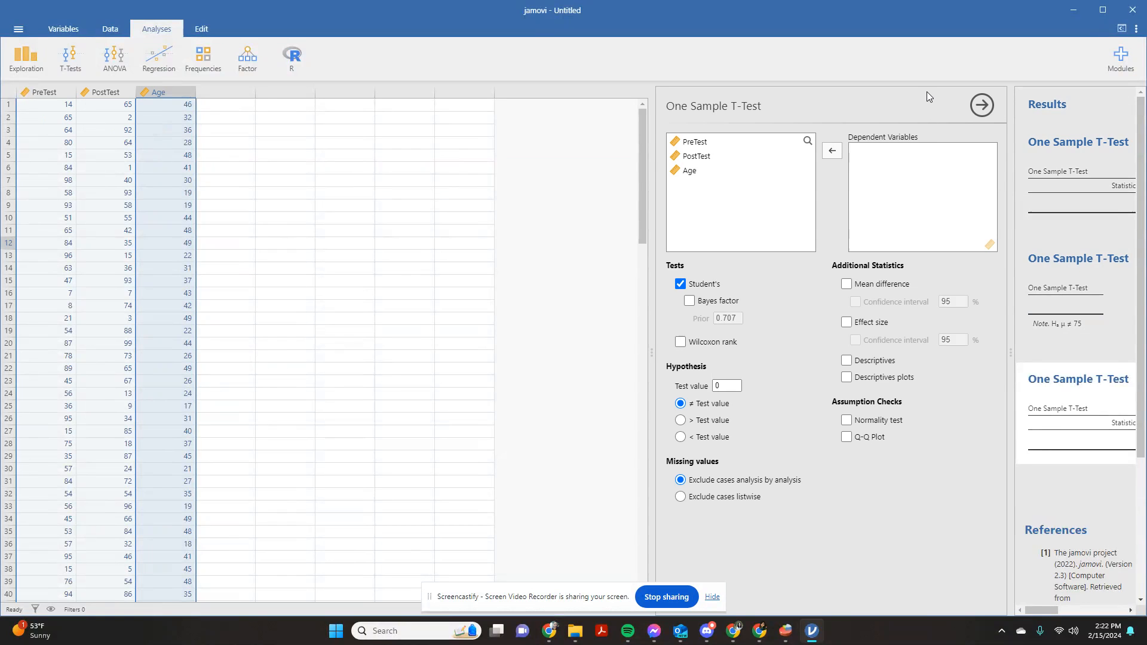
mouse_move(595, 269)
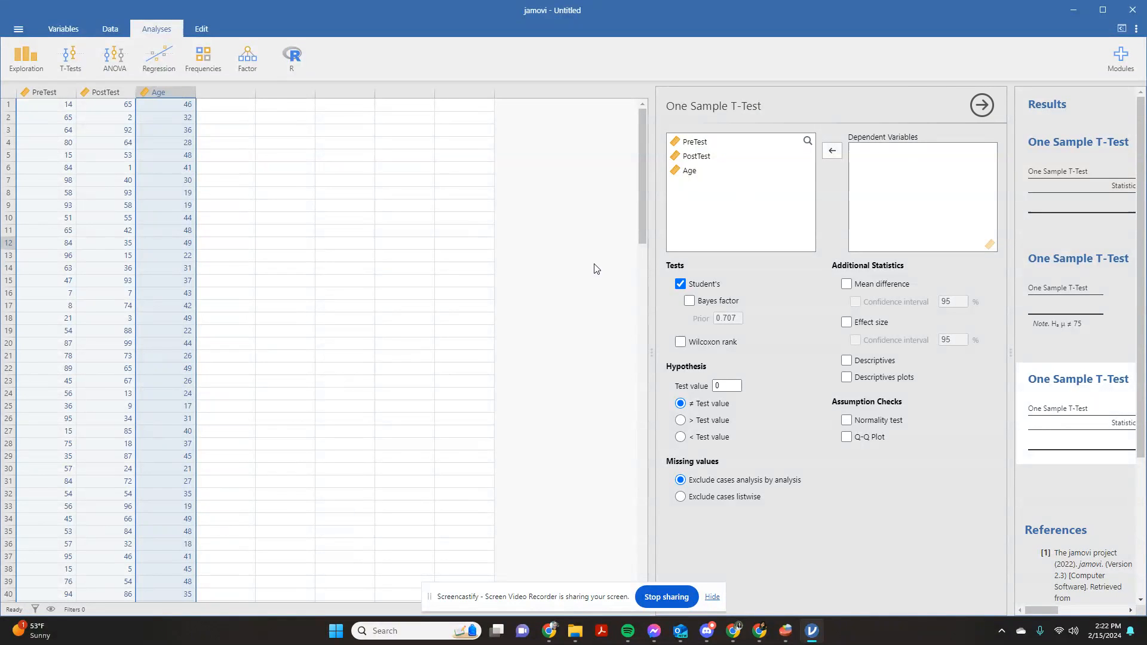
mouse_move(135, 197)
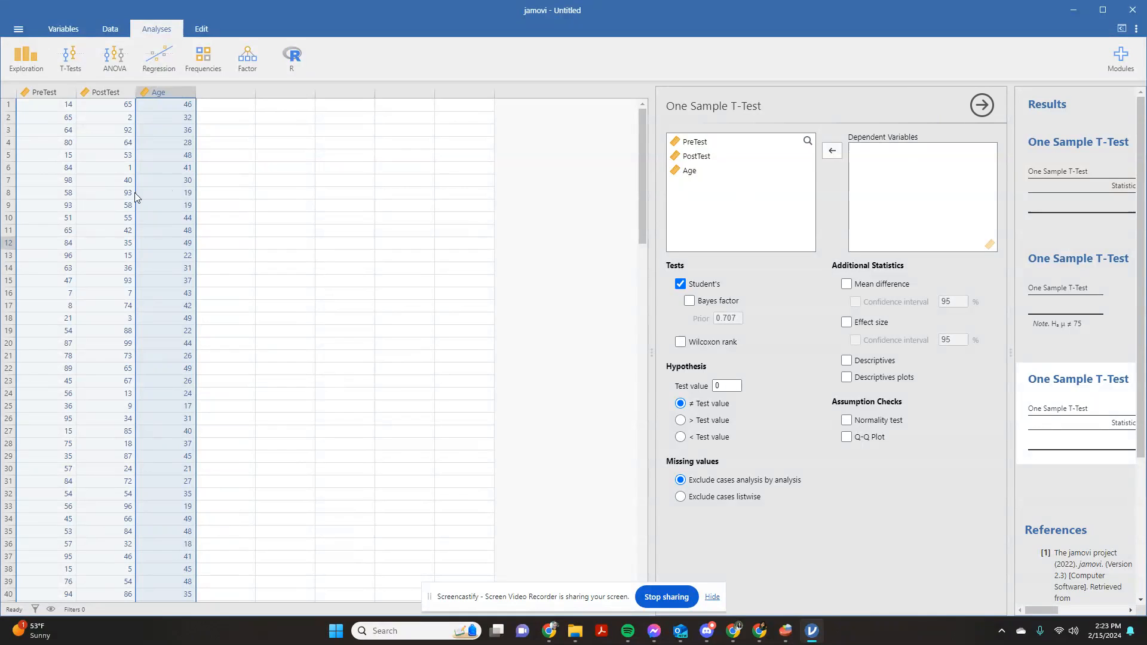
mouse_move(41, 318)
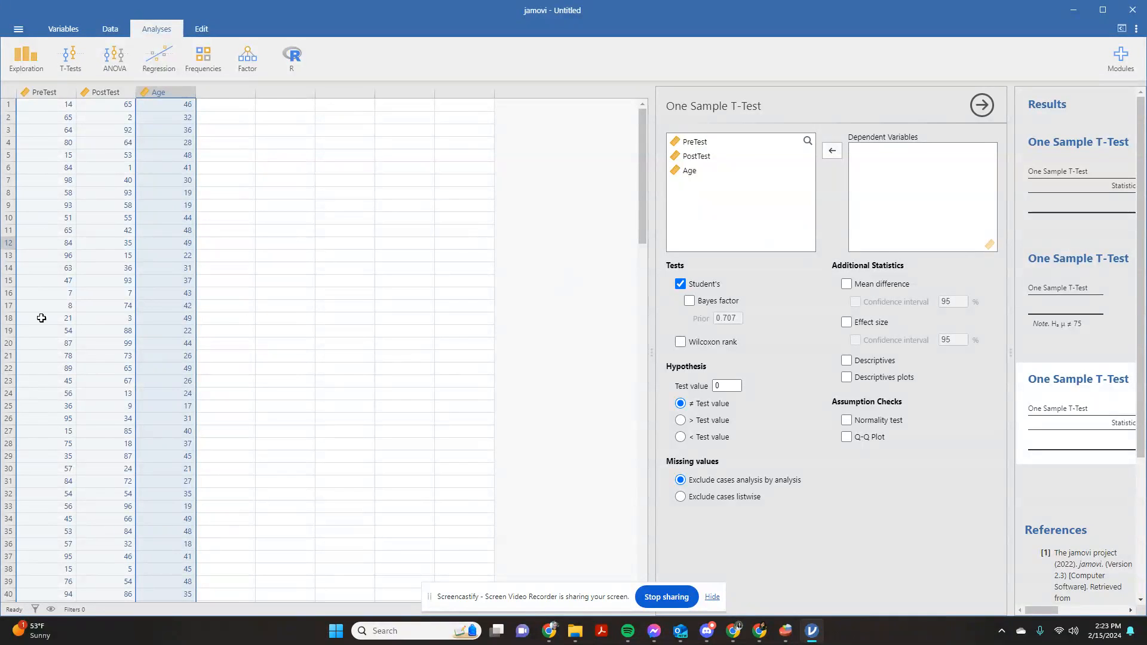
mouse_move(189, 206)
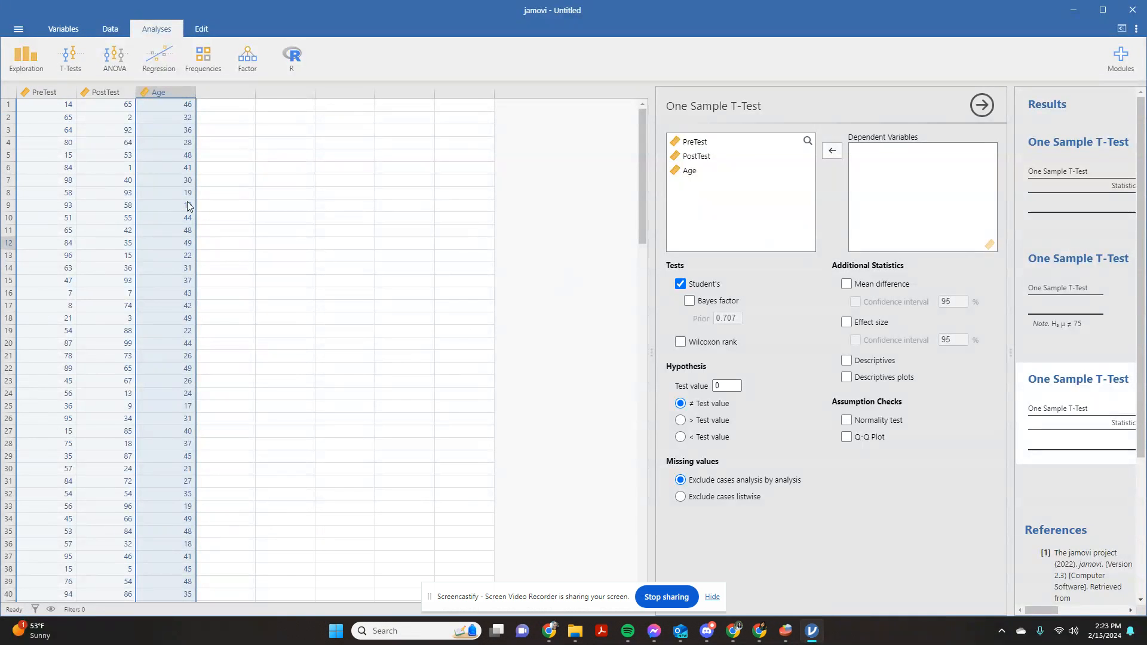
mouse_move(46, 159)
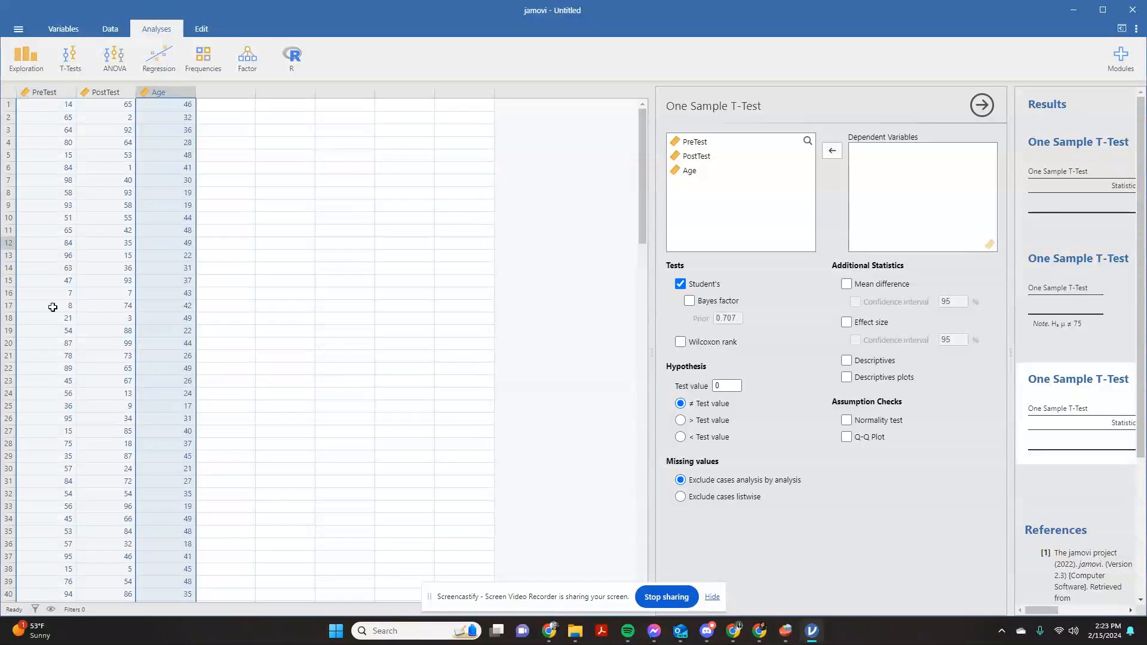
mouse_move(38, 352)
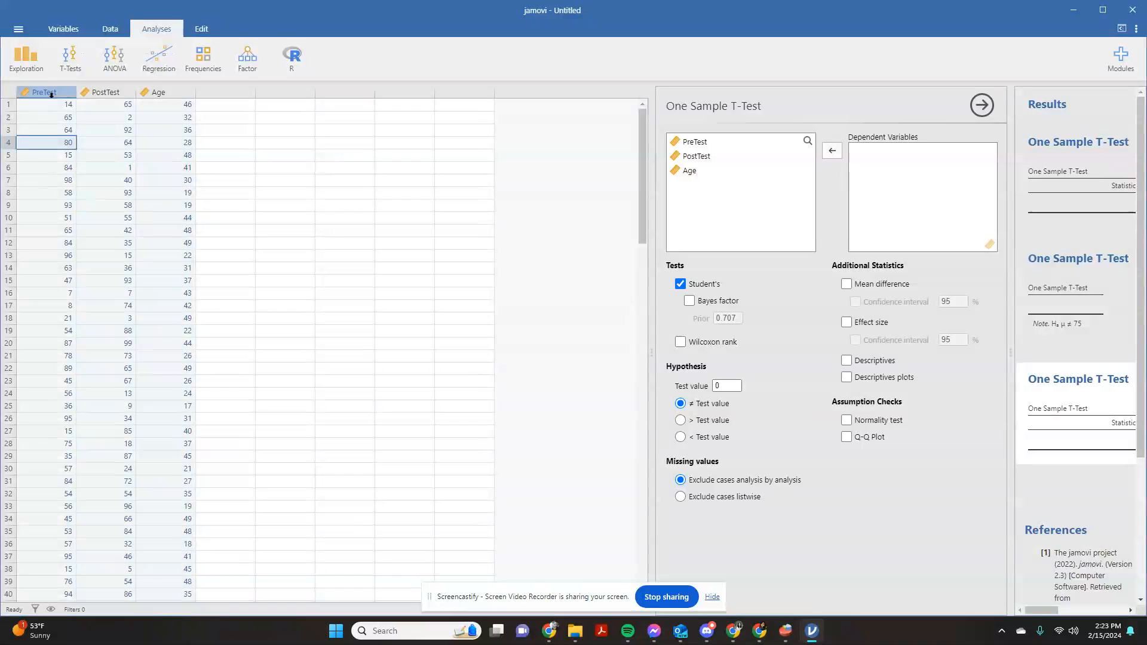
mouse_move(42, 110)
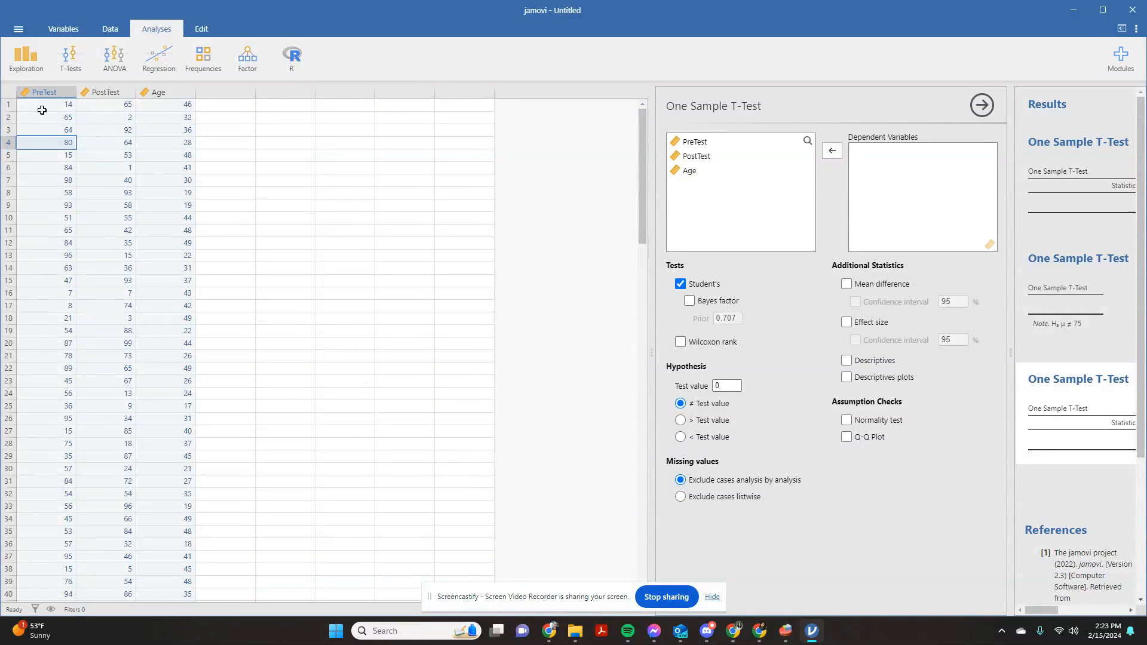
mouse_move(68, 189)
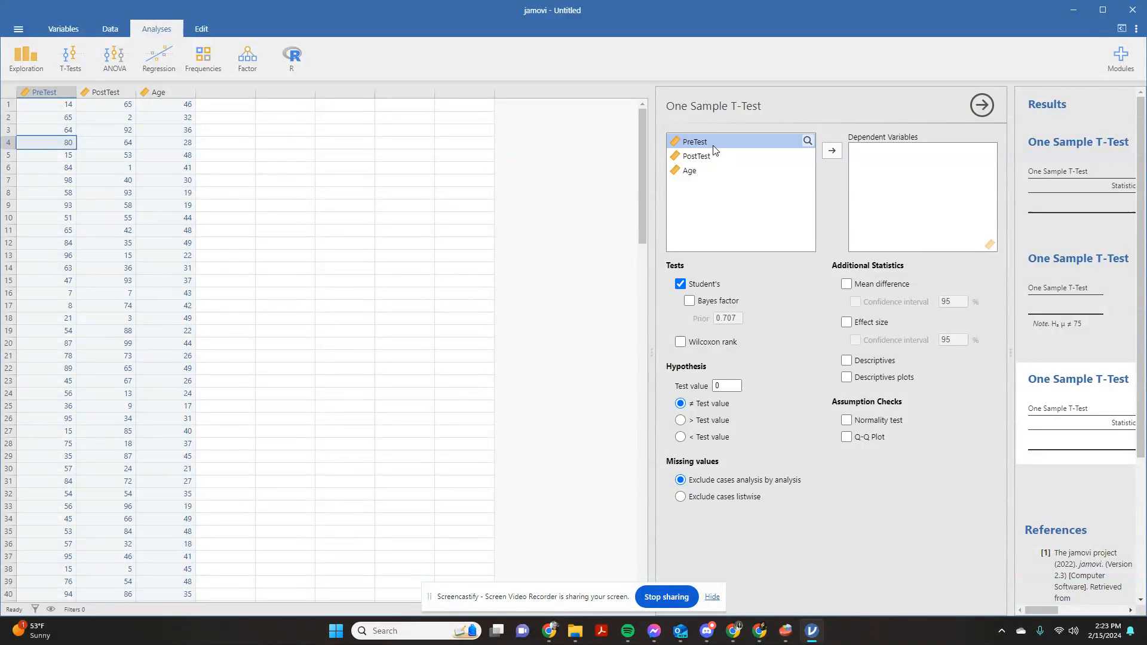
mouse_move(697, 142)
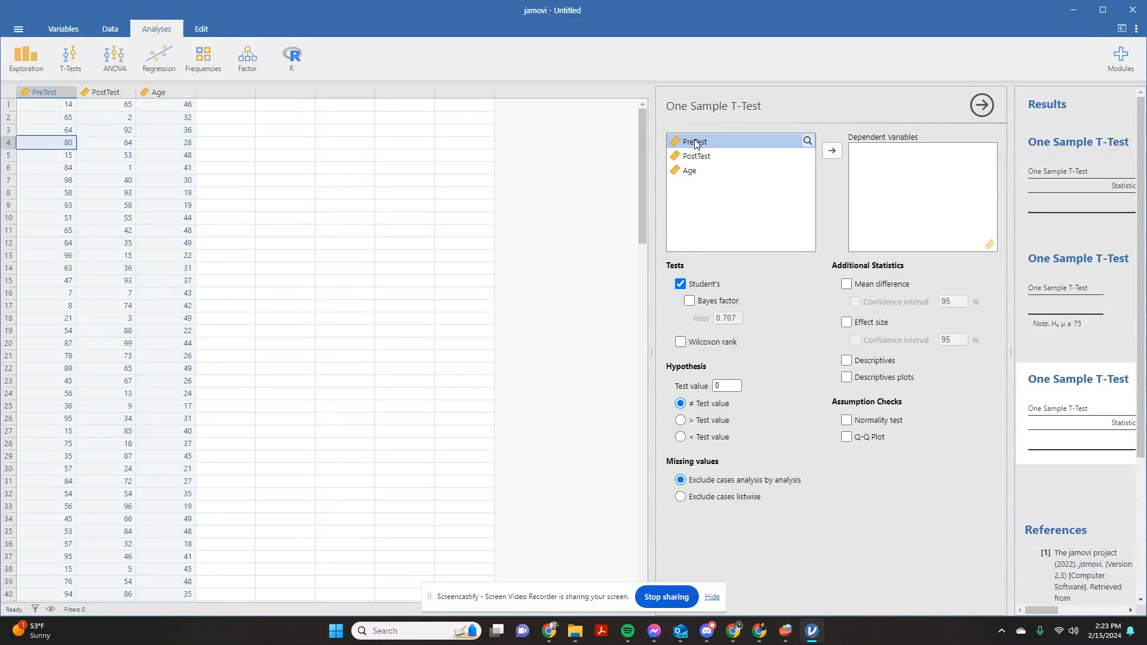
mouse_move(722, 148)
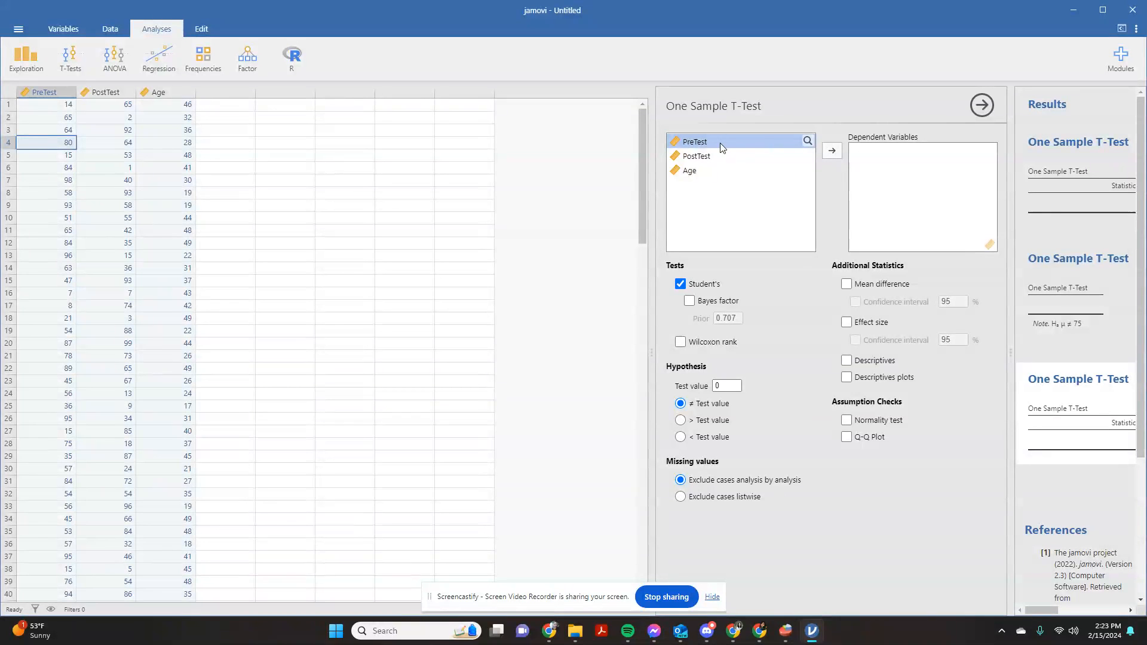
mouse_move(743, 148)
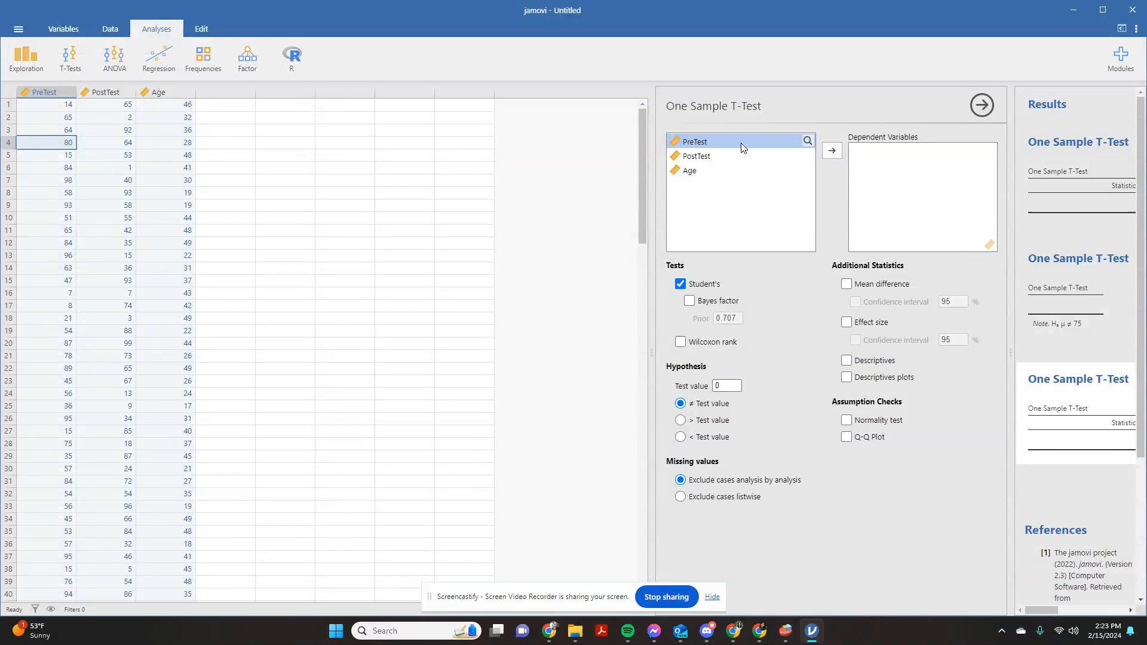
- Make PreTest the dependent variable, giving t = 21.0, df 93, p < .001
left_click(832, 150)
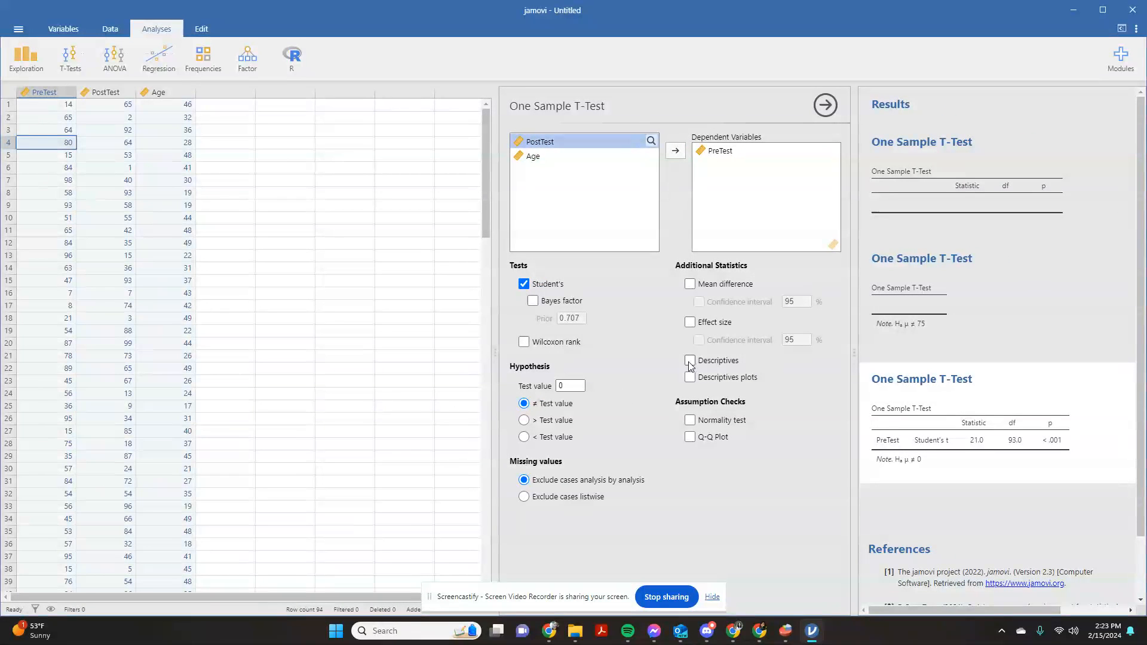
- Add PreTest descriptives (mean 55.0) and test against 70, giving t = −5.72
left_click(689, 359)
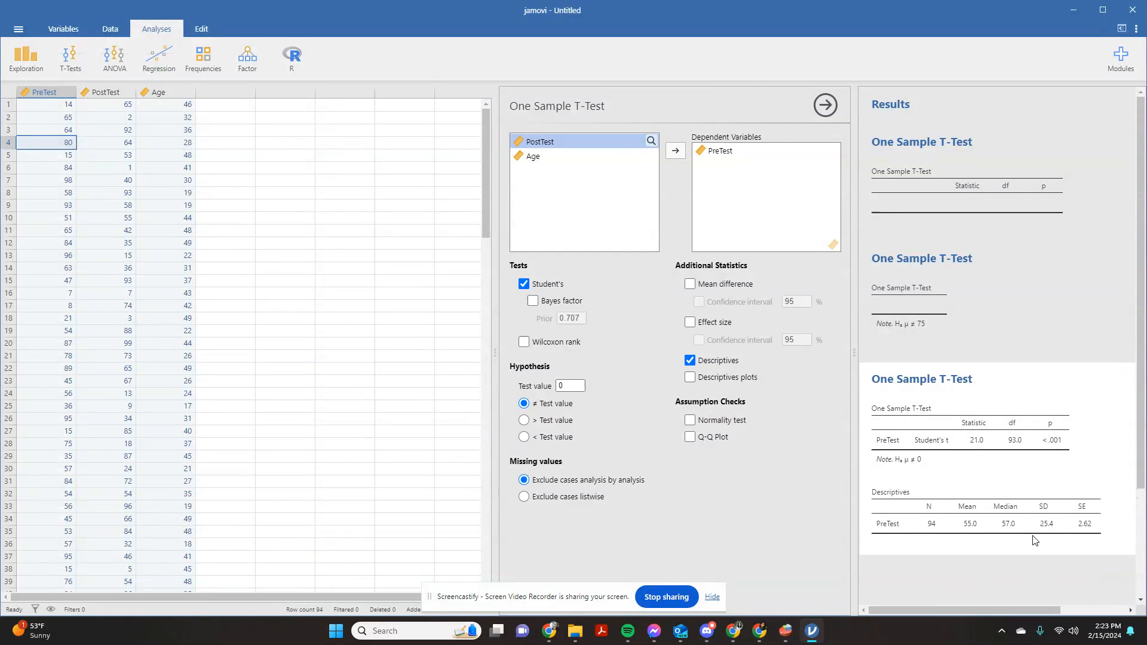
mouse_move(964, 516)
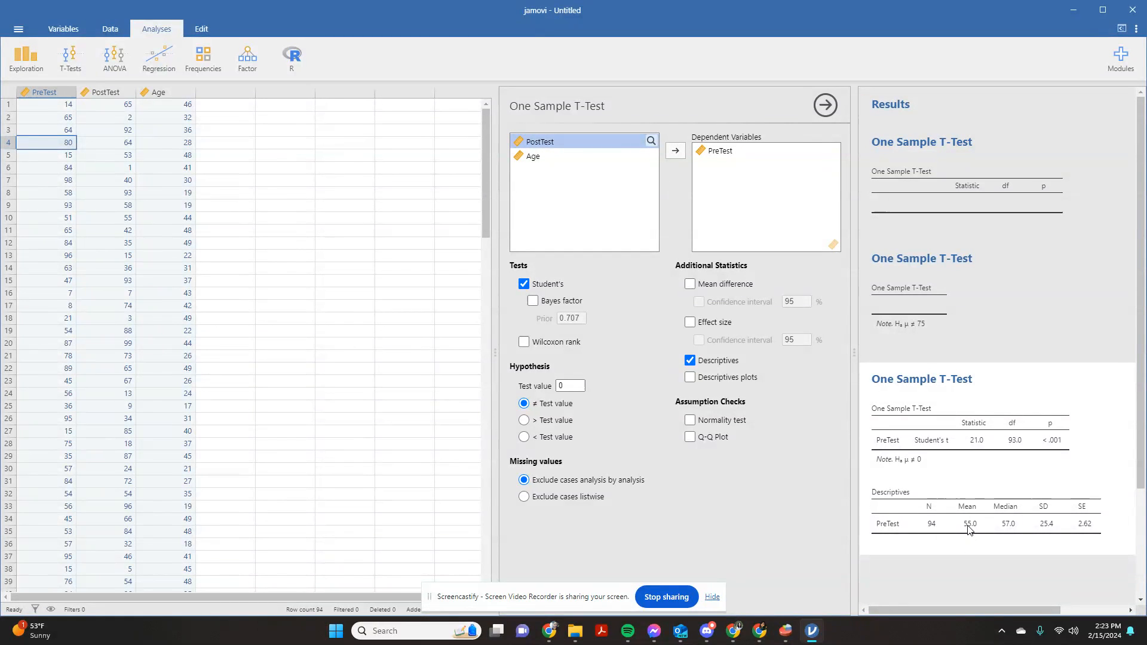
left_click(570, 386)
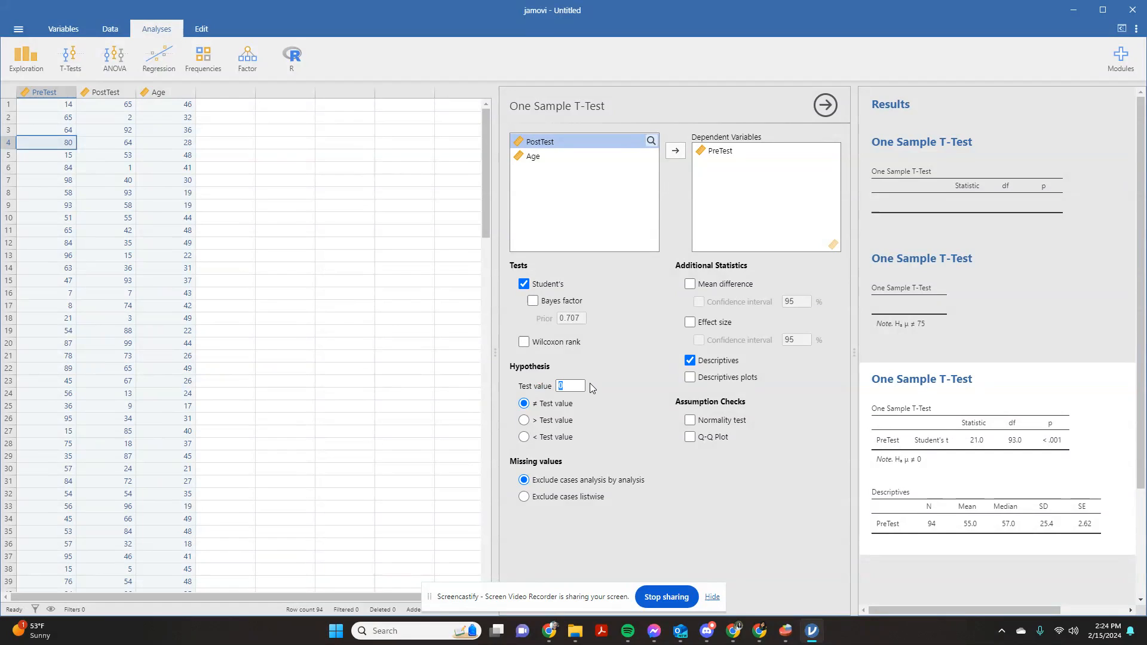
type("70")
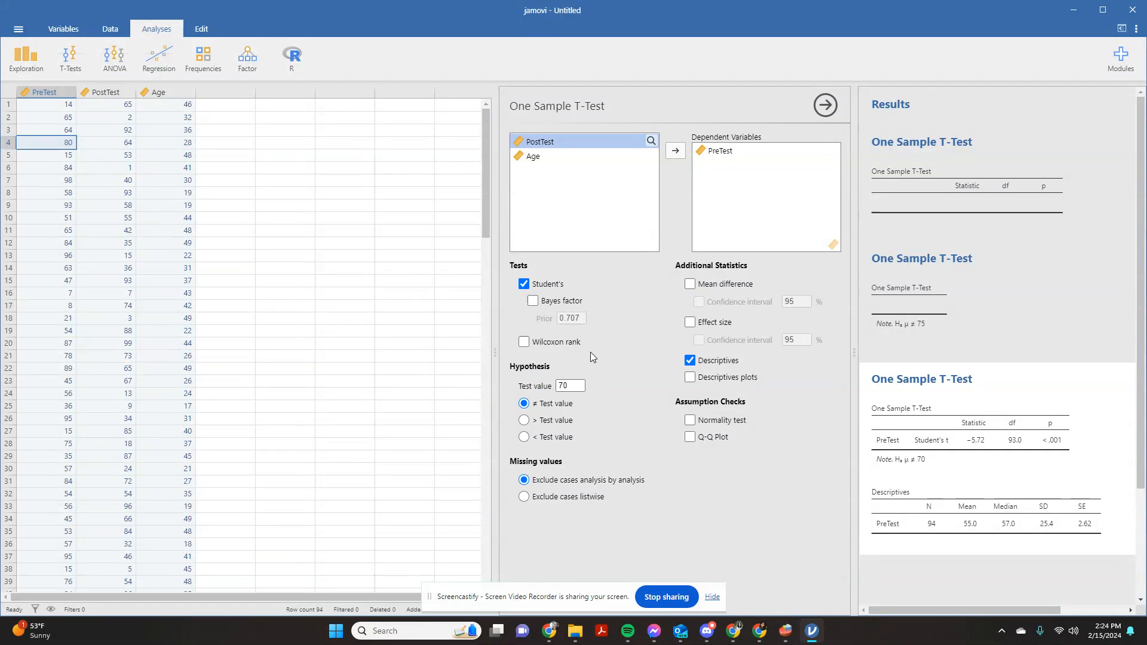
mouse_move(947, 449)
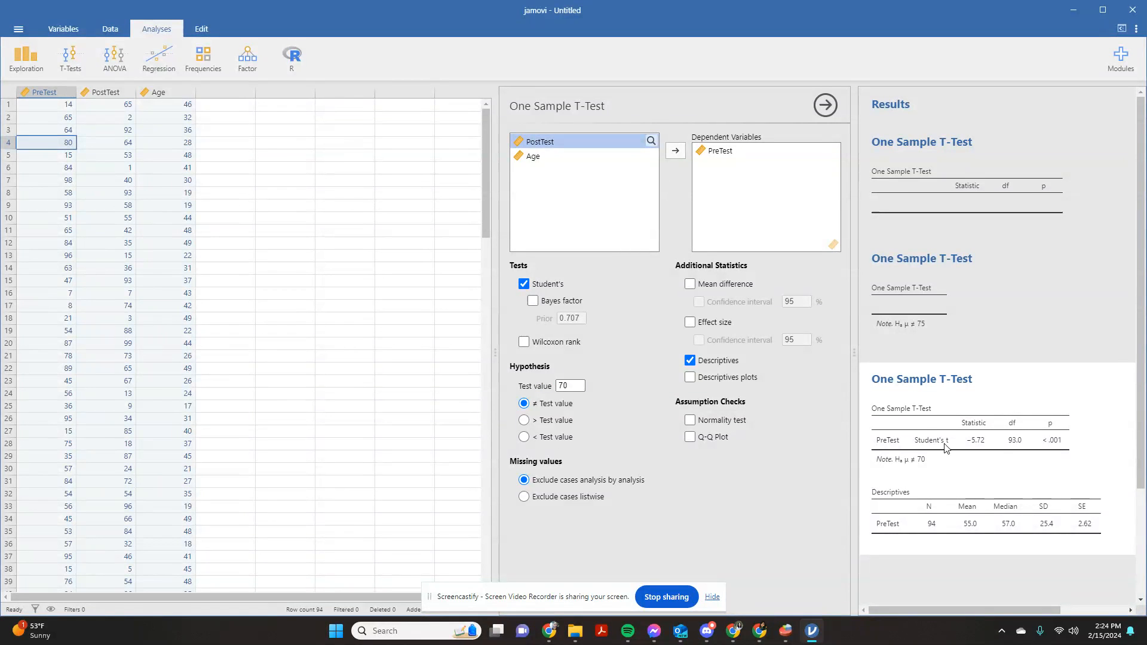
mouse_move(956, 517)
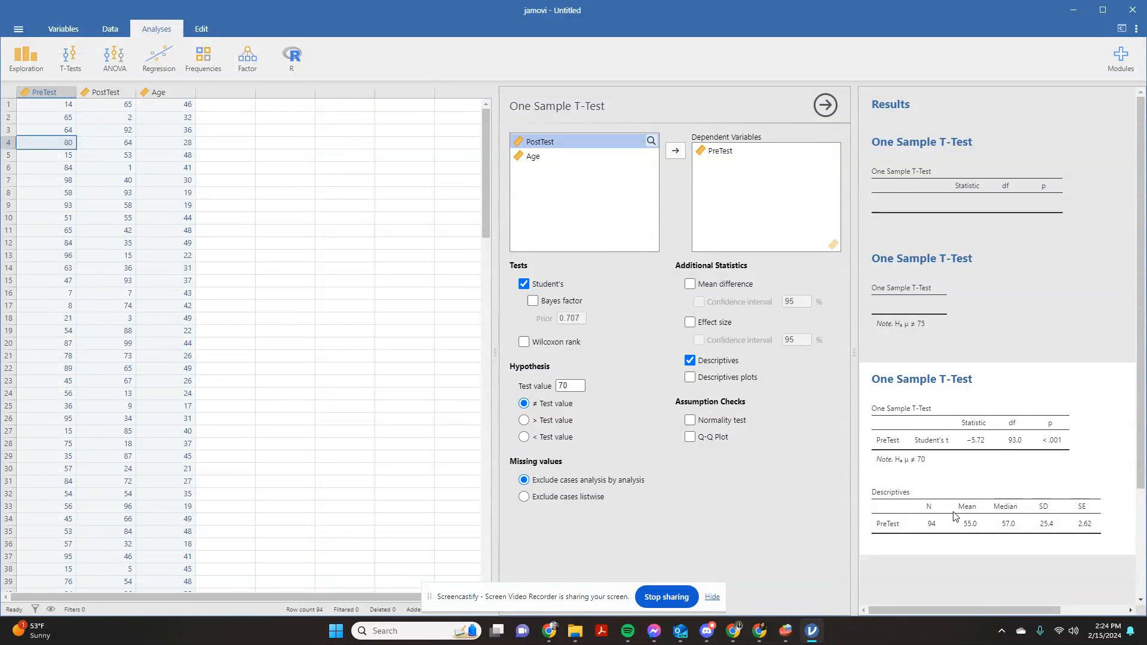
mouse_move(973, 520)
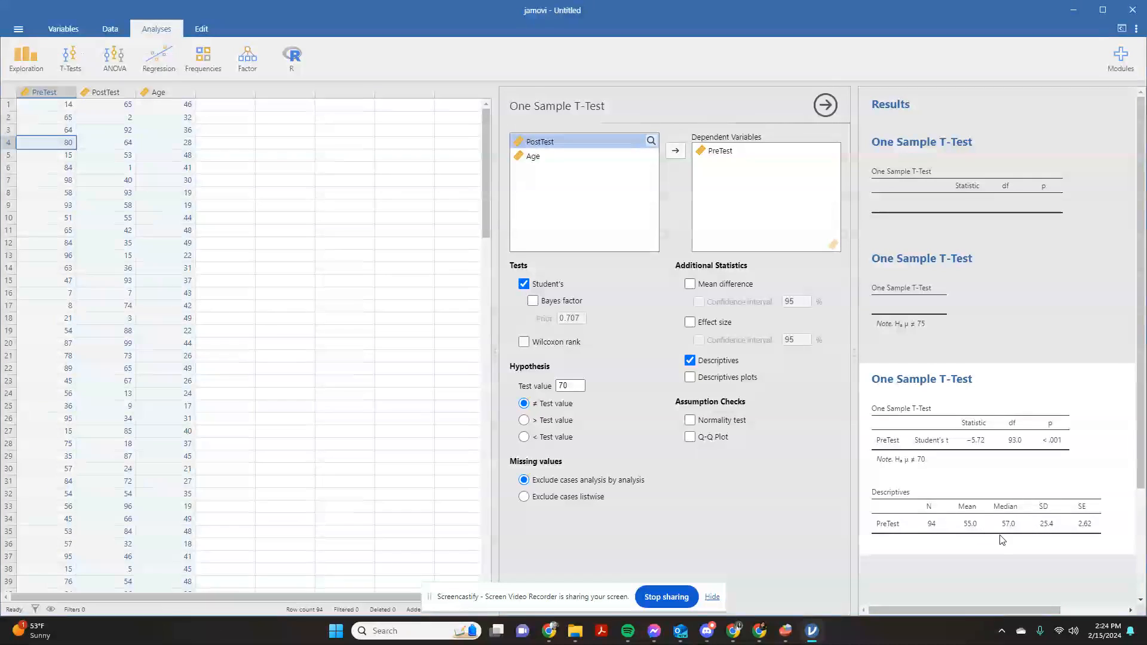
mouse_move(920, 423)
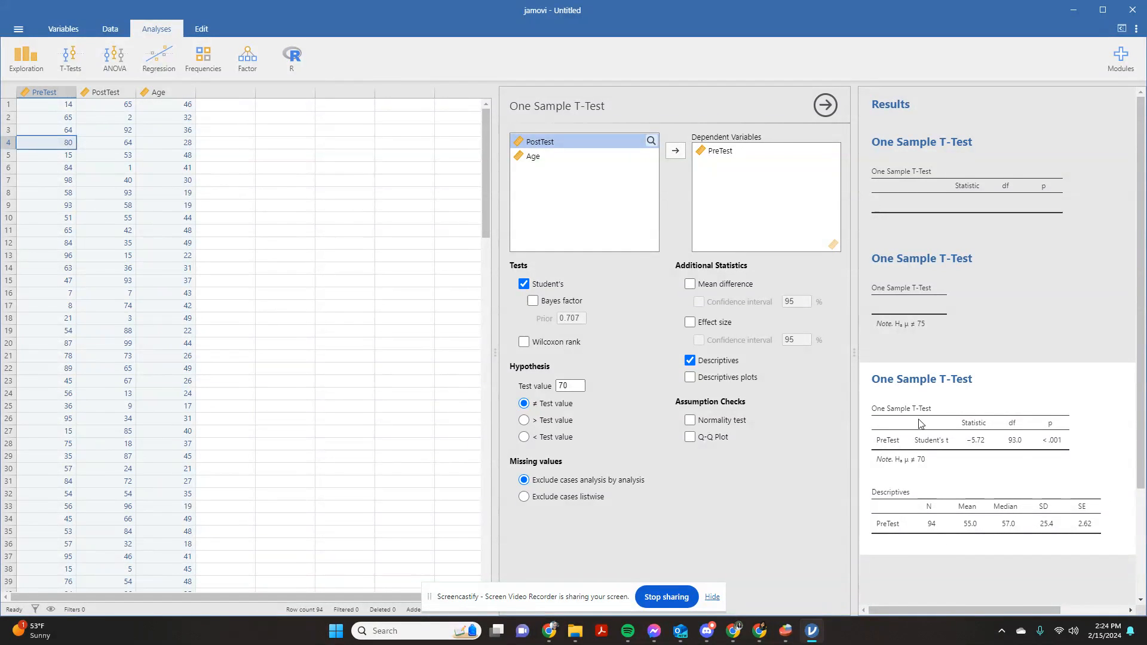
mouse_move(1037, 447)
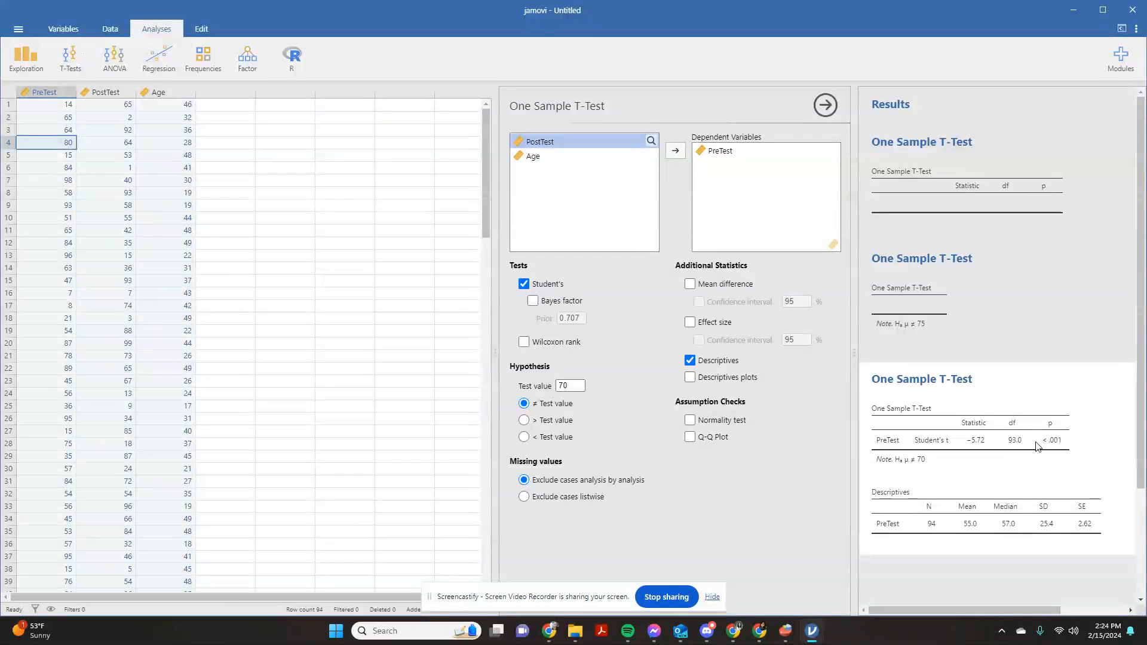
mouse_move(922, 438)
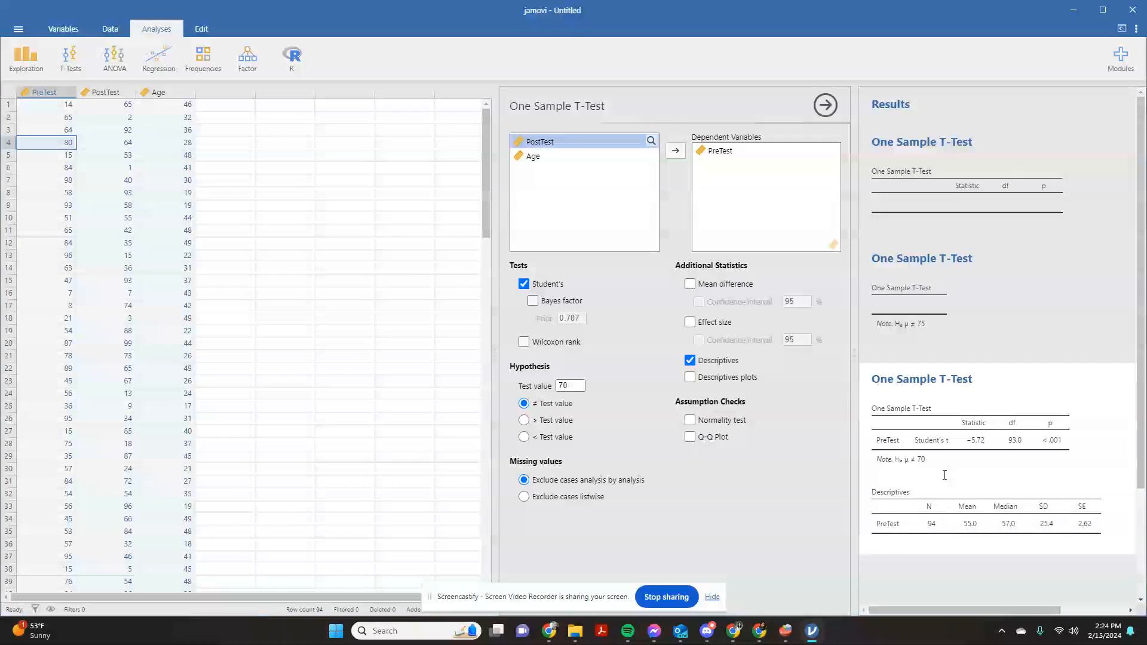
mouse_move(976, 457)
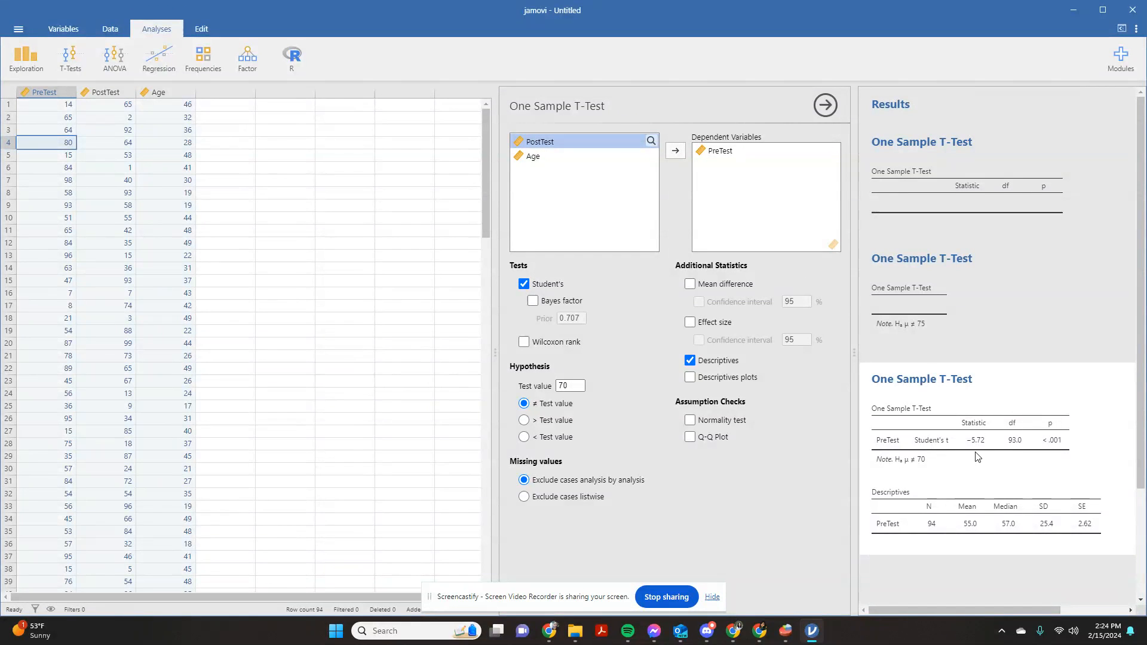
mouse_move(979, 444)
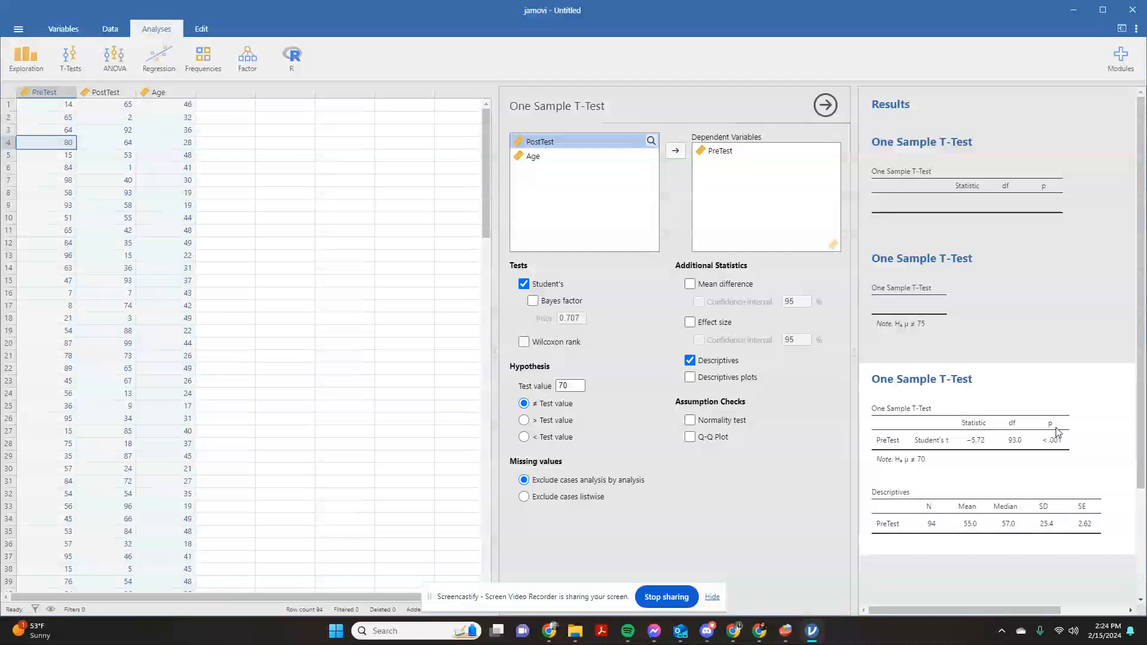
mouse_move(1055, 447)
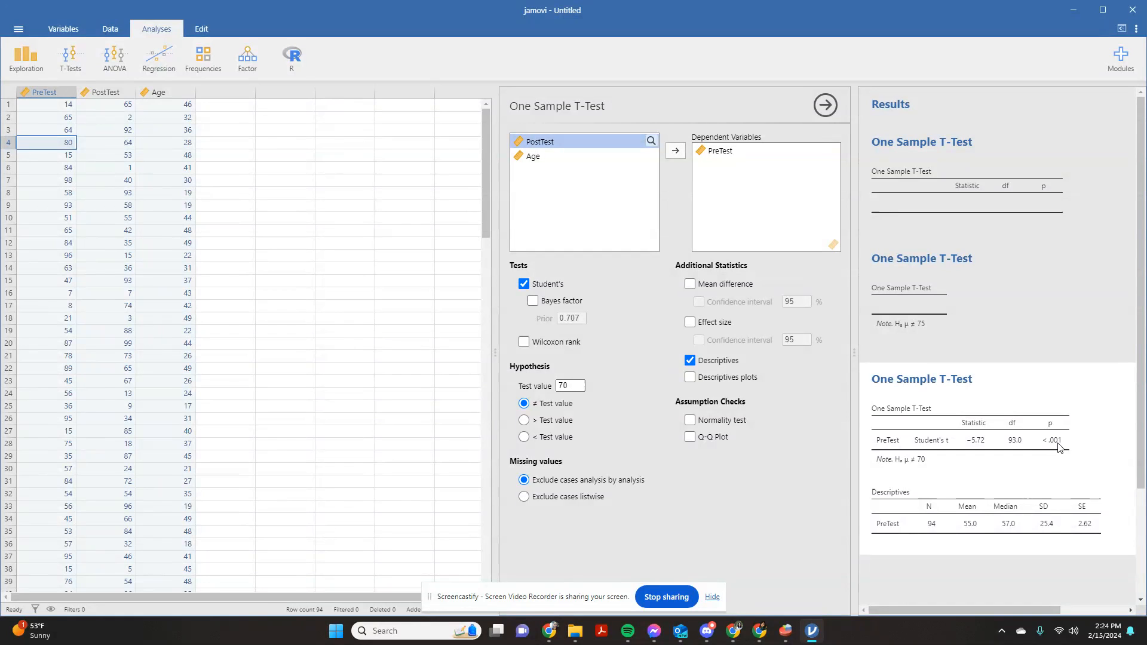
mouse_move(1066, 444)
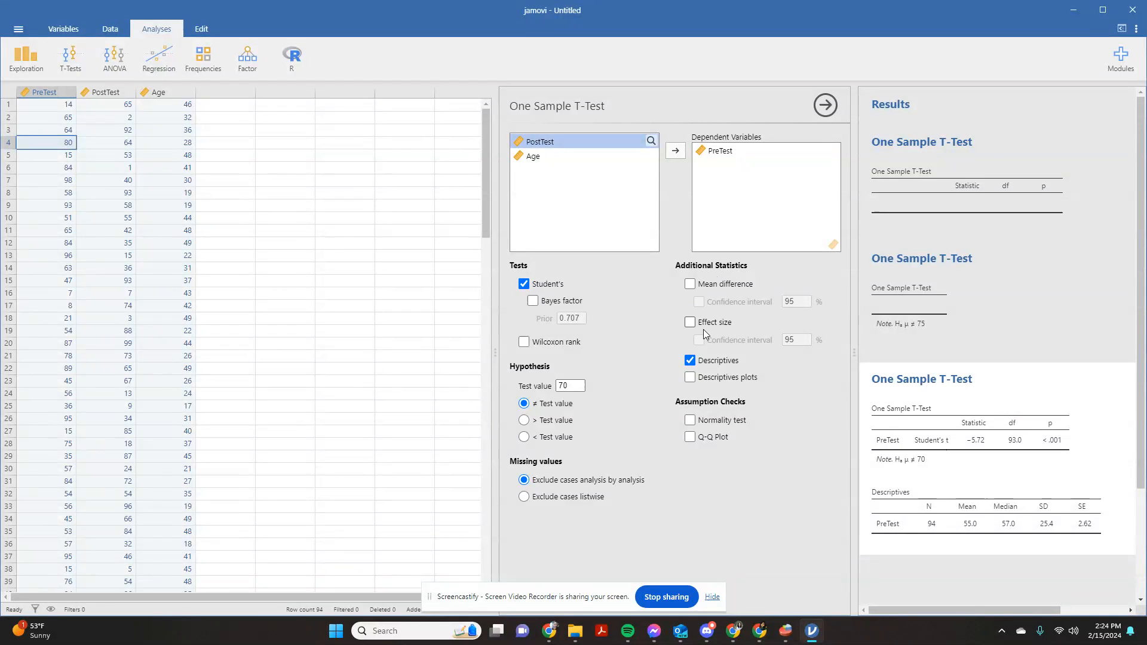
- Toggle effect size off again and test against 50, giving t = 1.92, p = 0.058
left_click(690, 321)
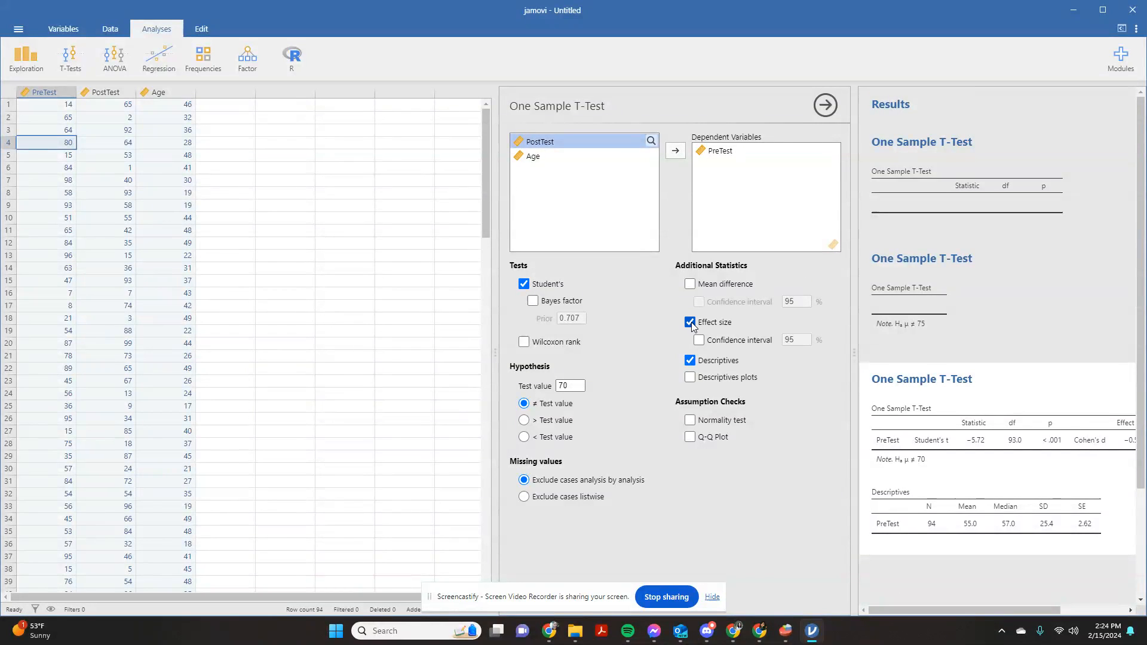
left_click(689, 321)
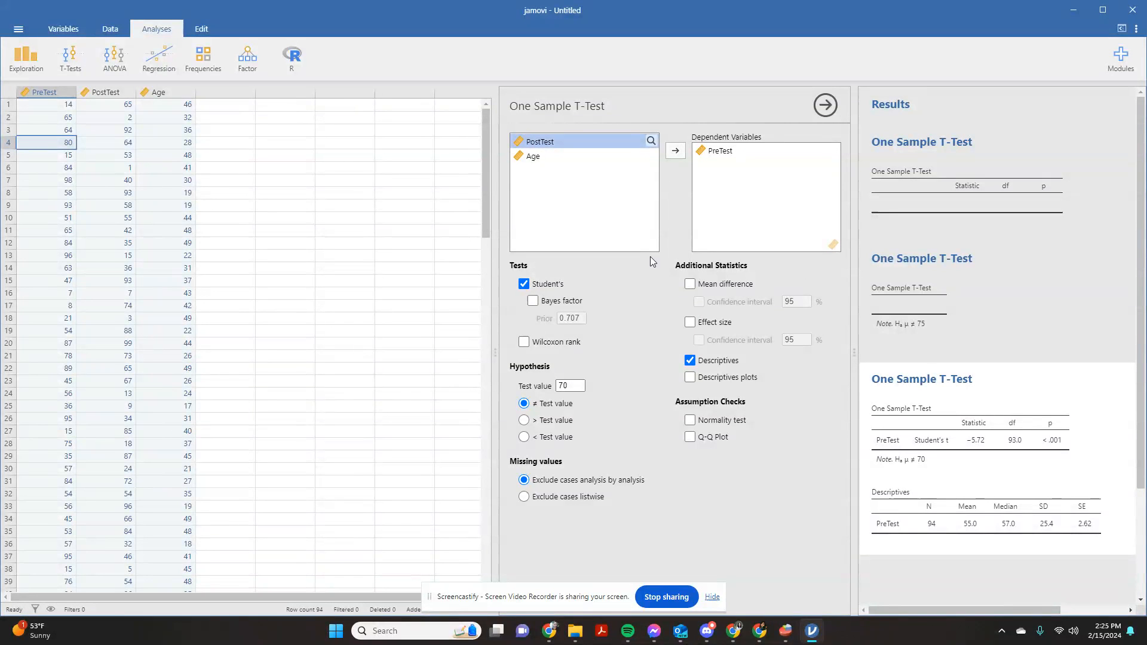
mouse_move(1009, 545)
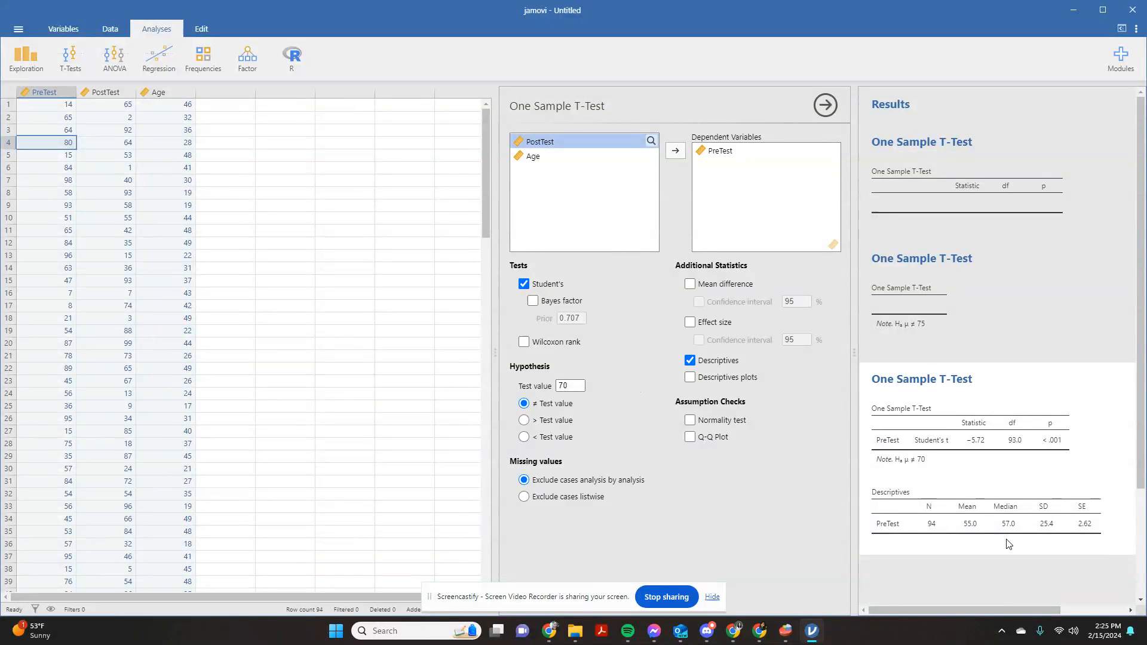
mouse_move(961, 521)
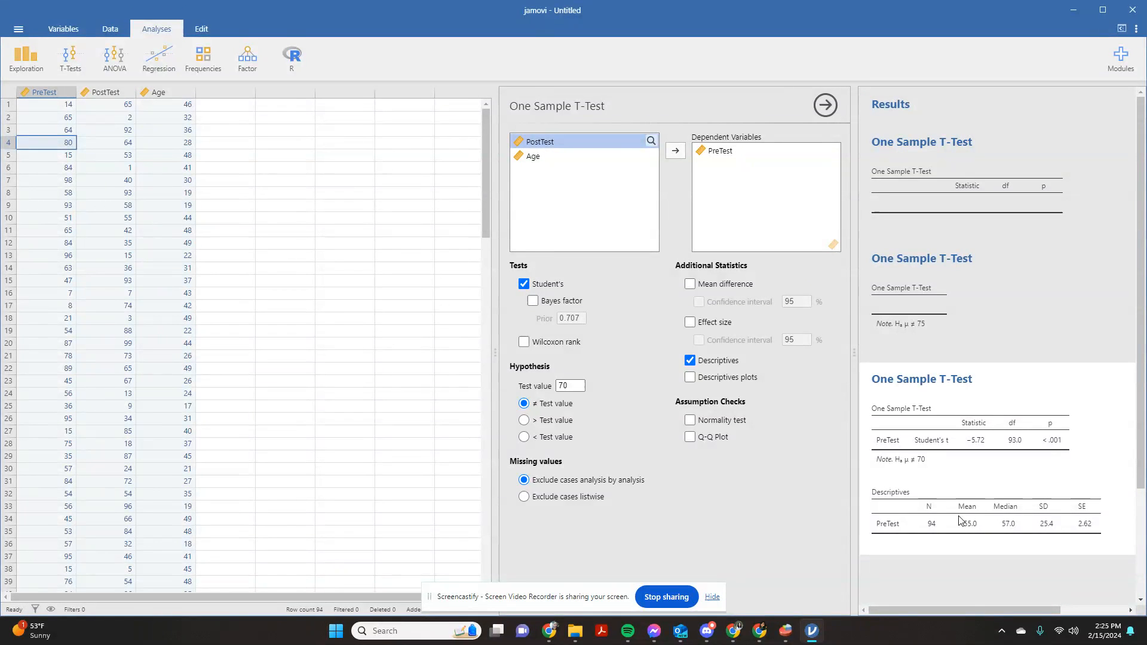
mouse_move(992, 520)
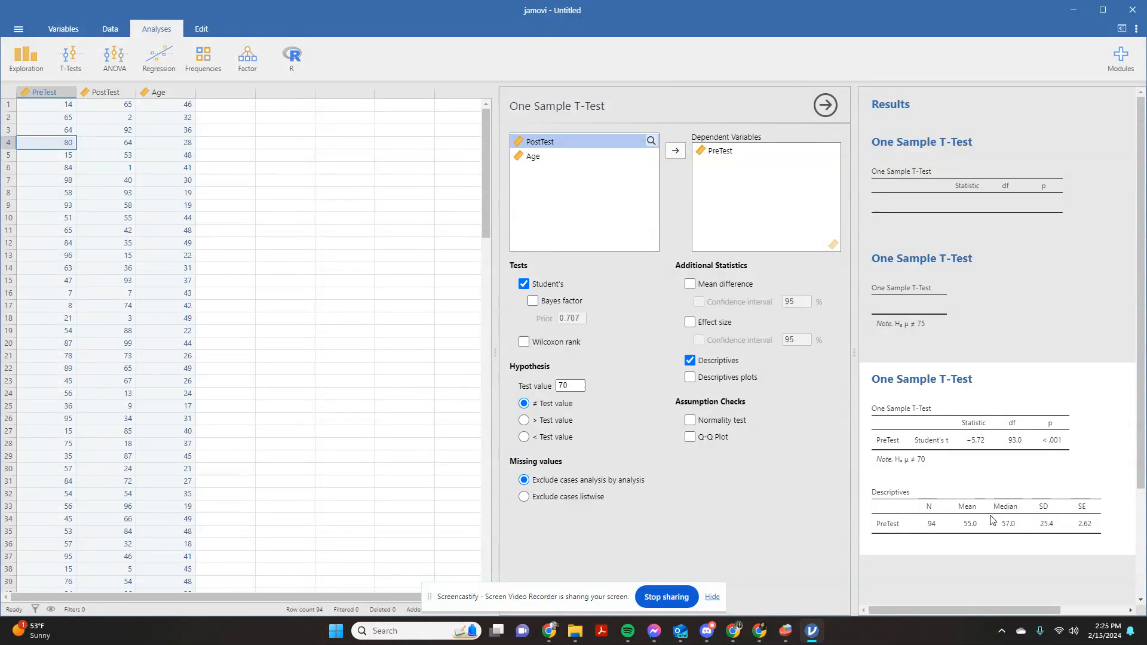
mouse_move(962, 528)
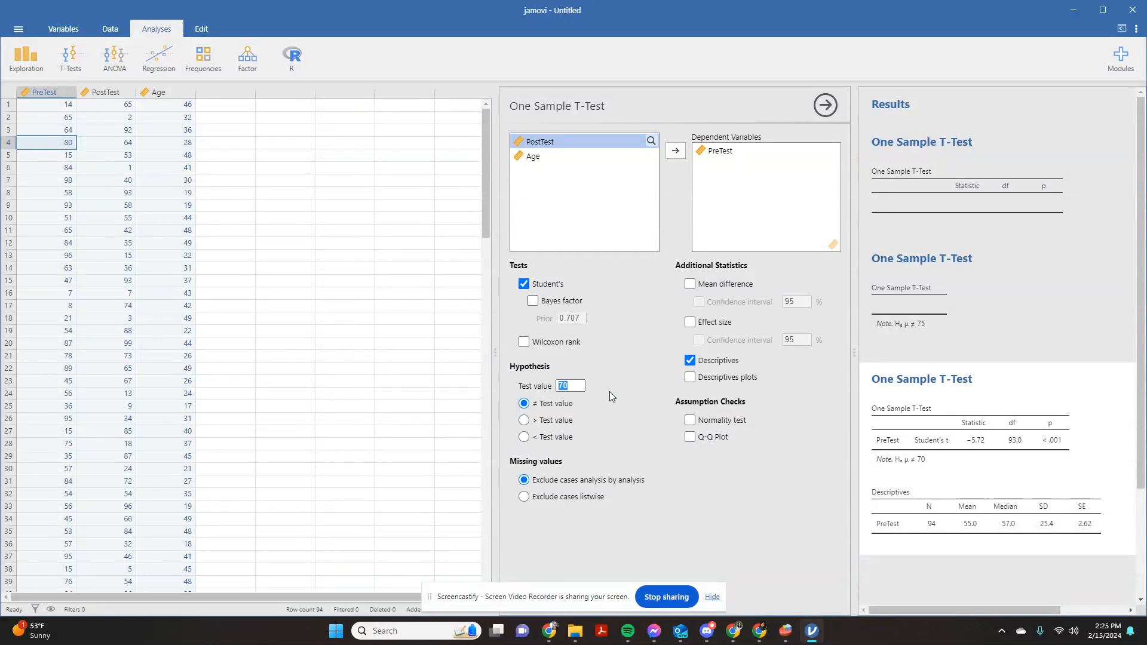
type("5")
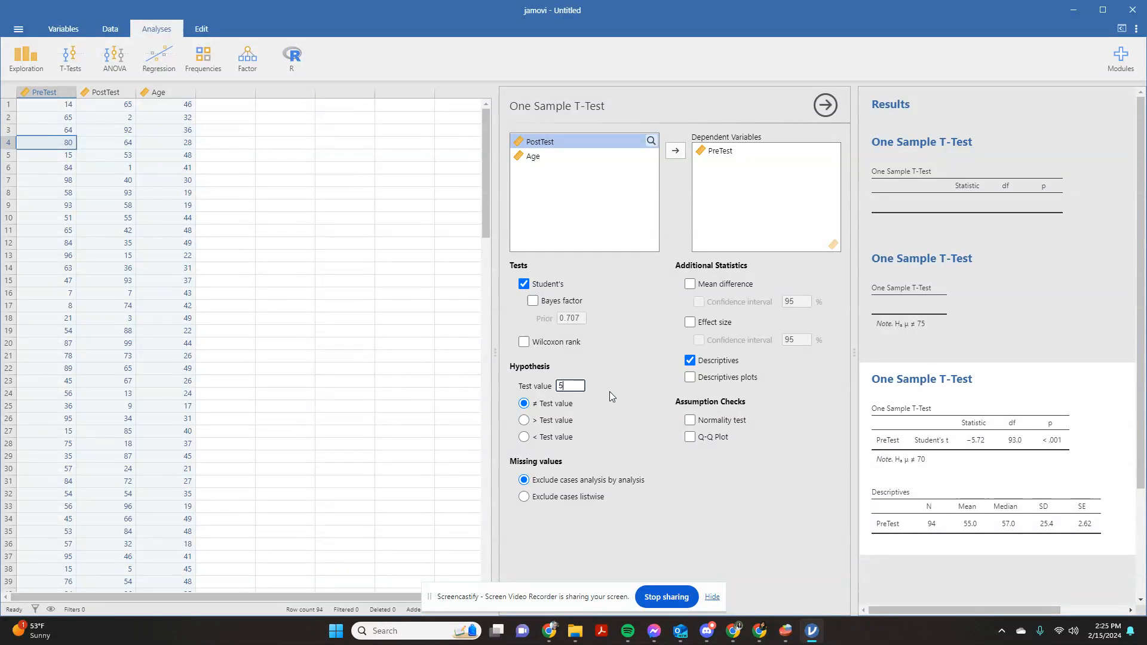
type("0")
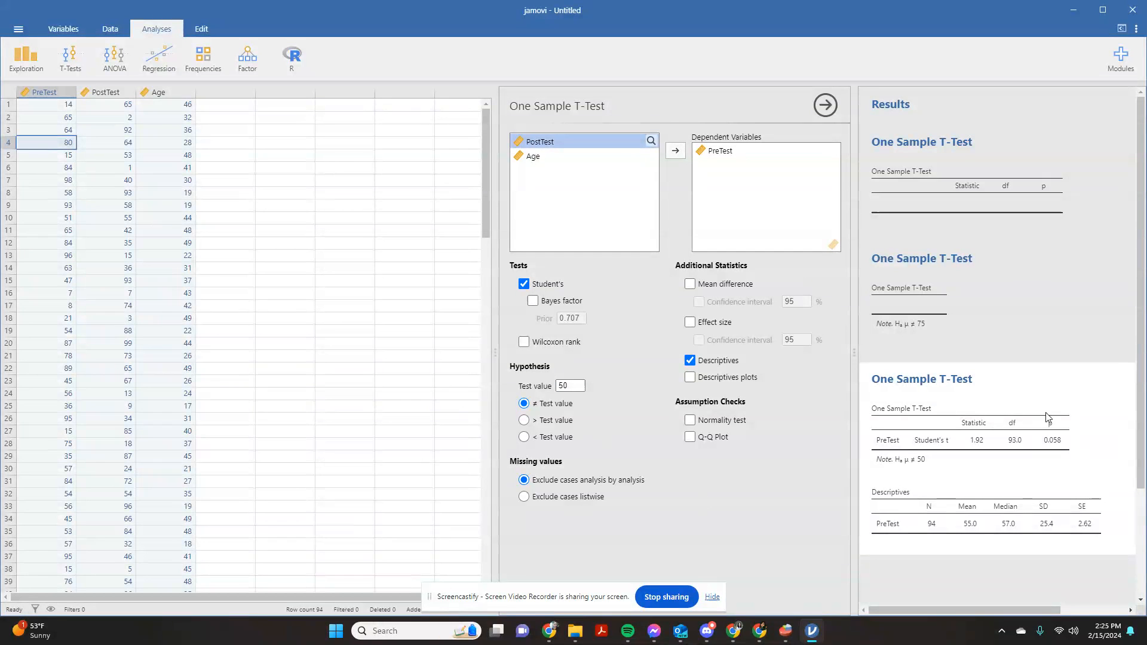
mouse_move(1048, 452)
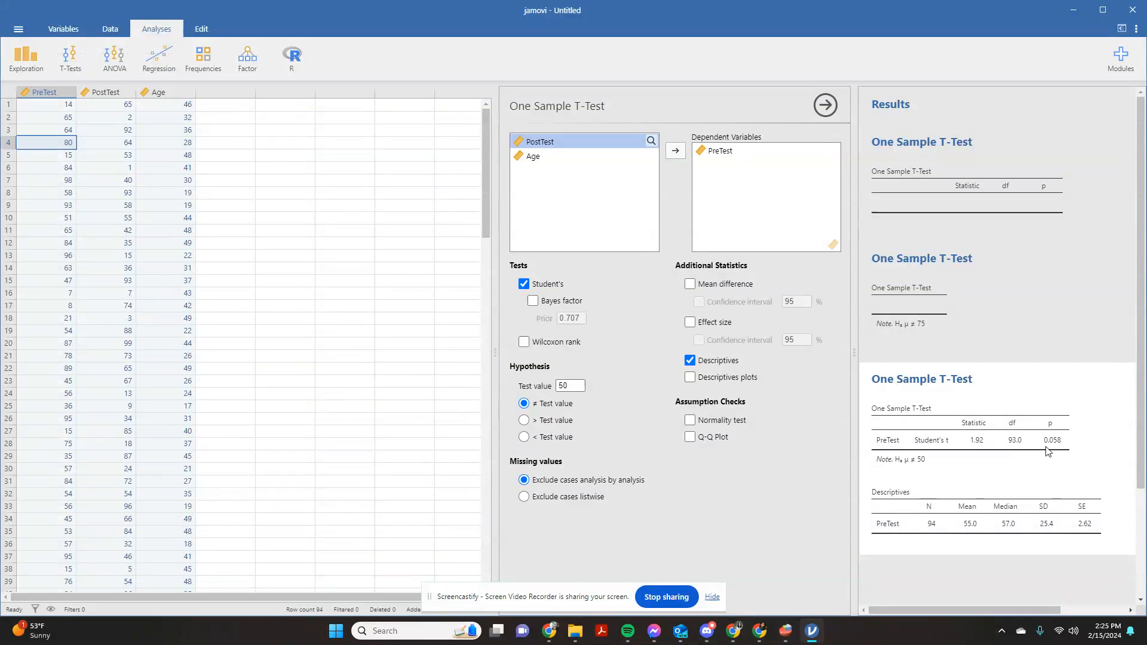
mouse_move(977, 536)
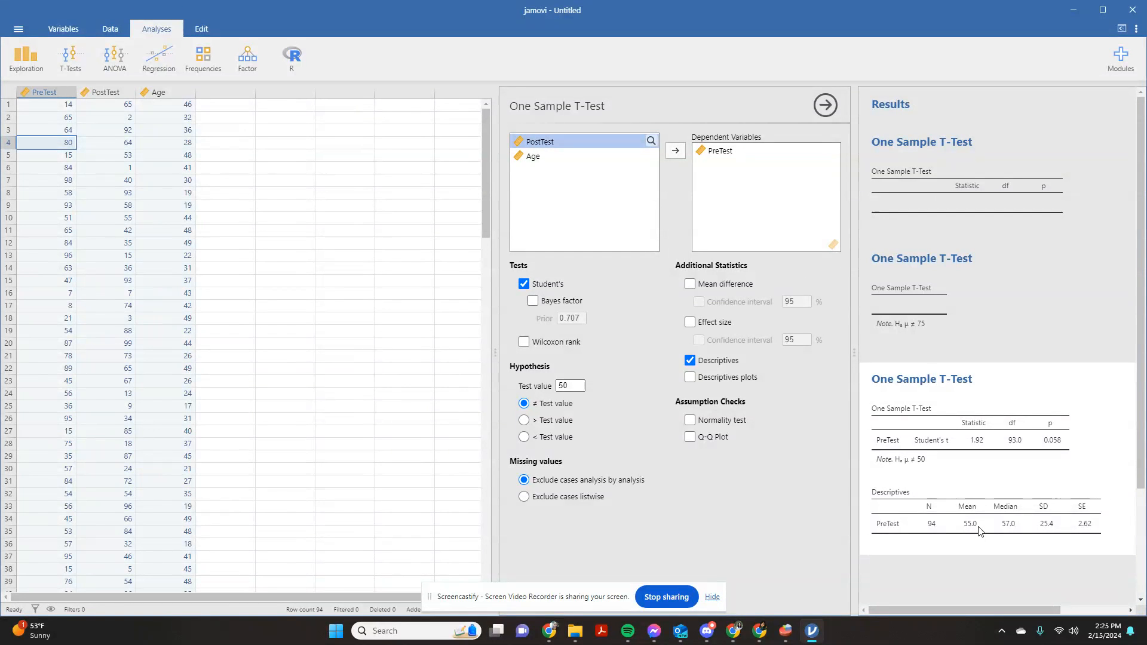
mouse_move(688, 459)
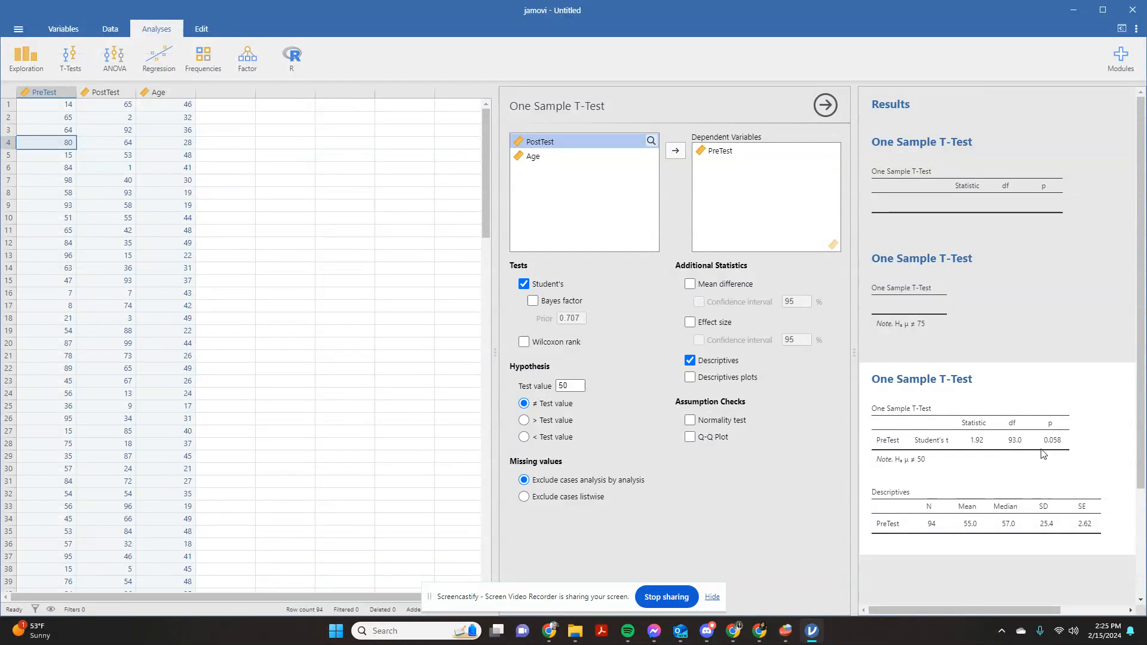
mouse_move(1073, 467)
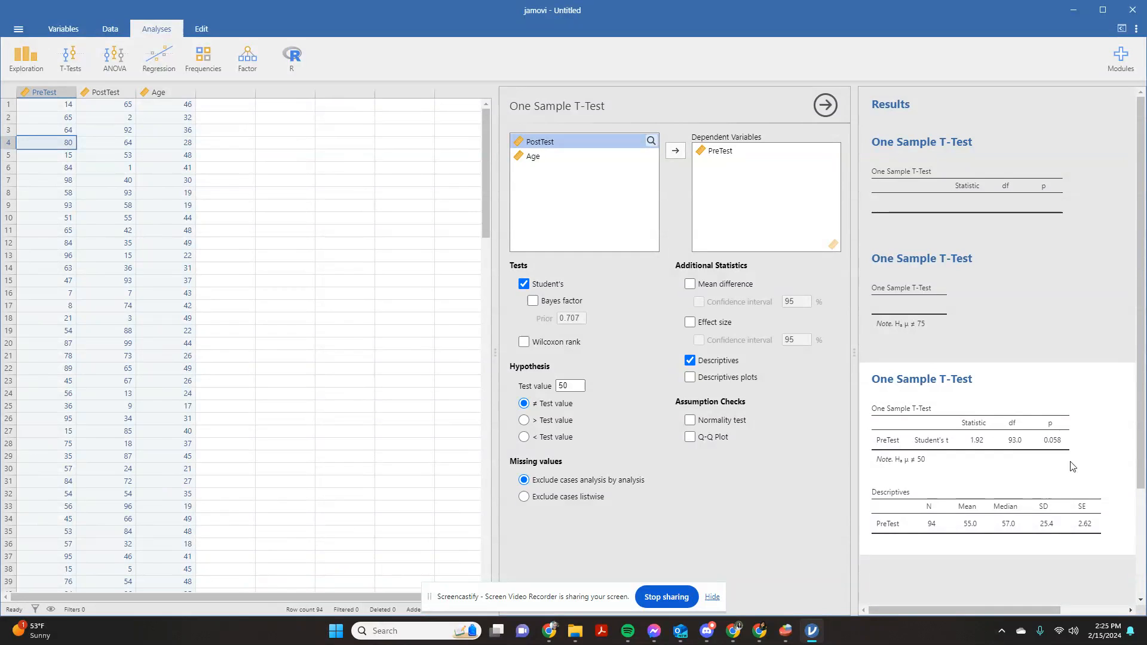
mouse_move(967, 643)
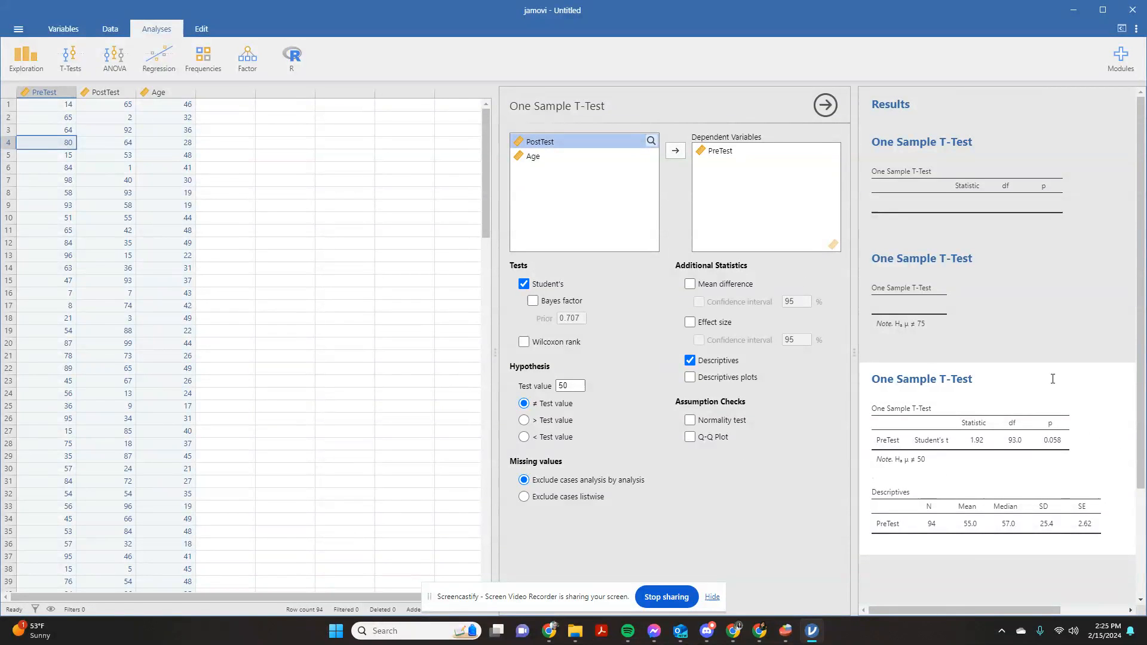
mouse_move(797, 390)
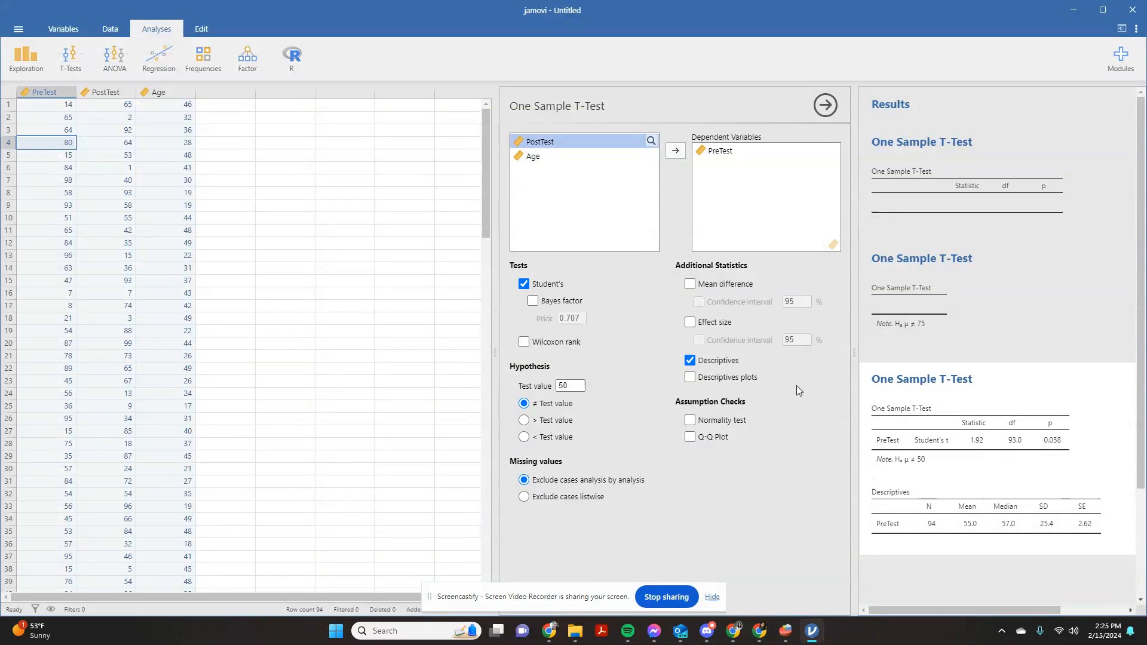
mouse_move(935, 414)
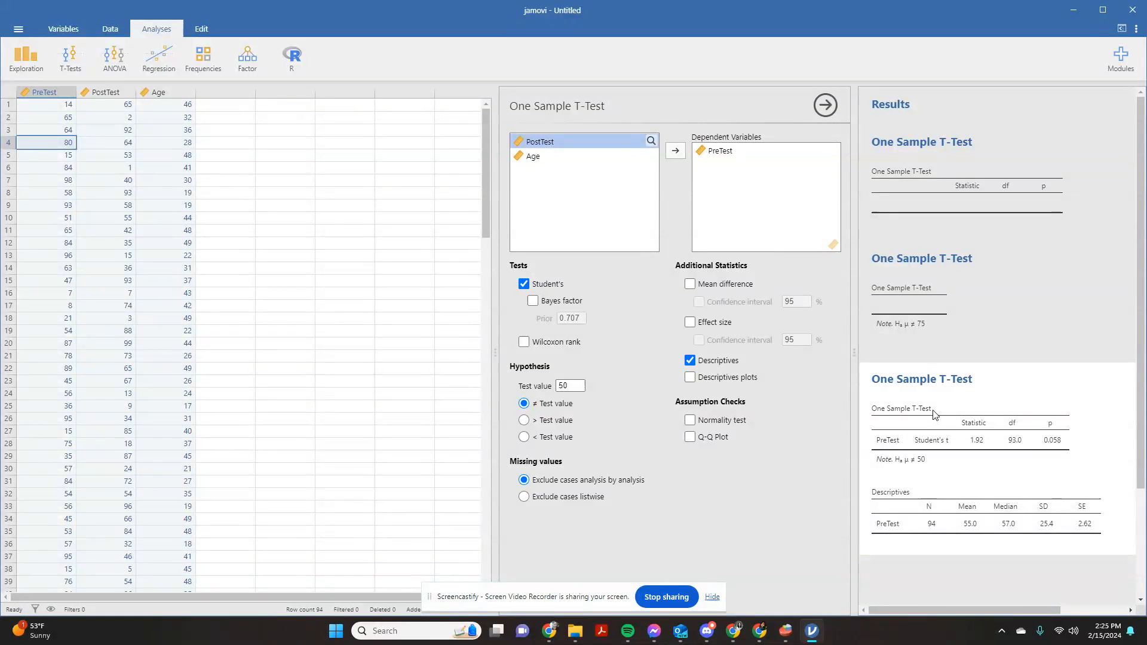
mouse_move(500, 151)
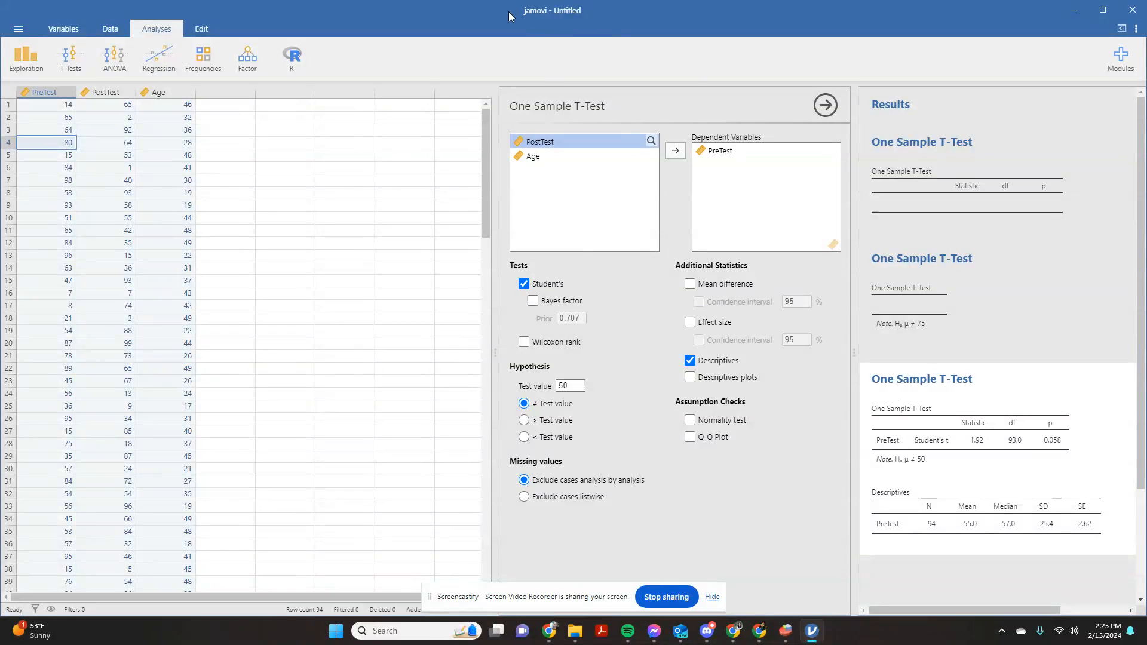
mouse_move(667, 601)
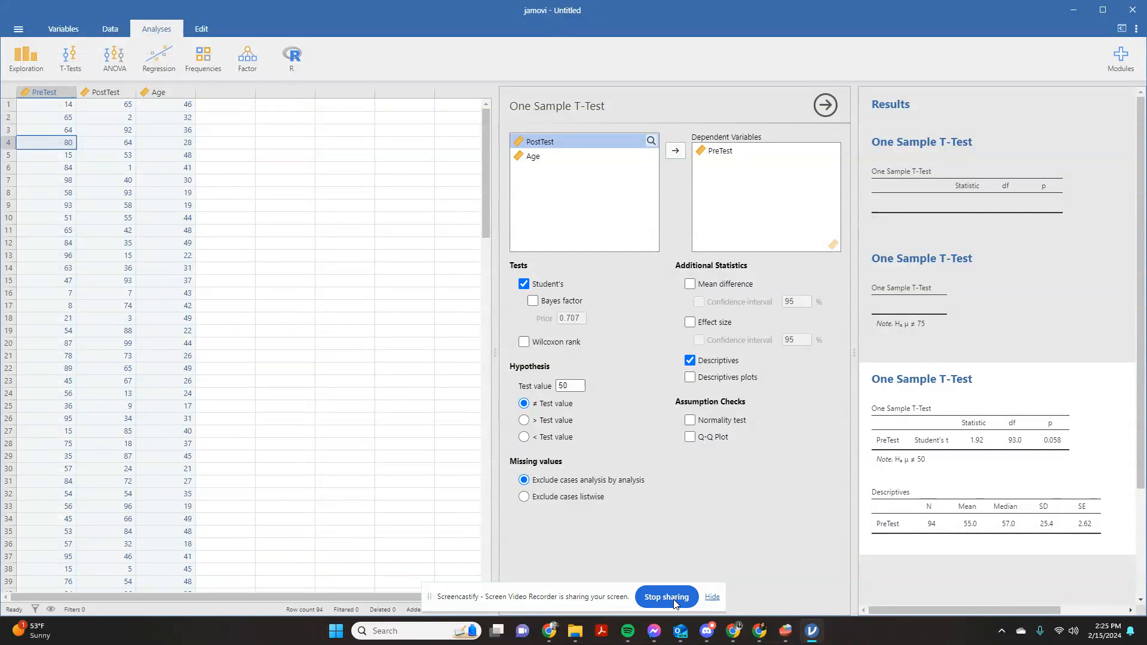